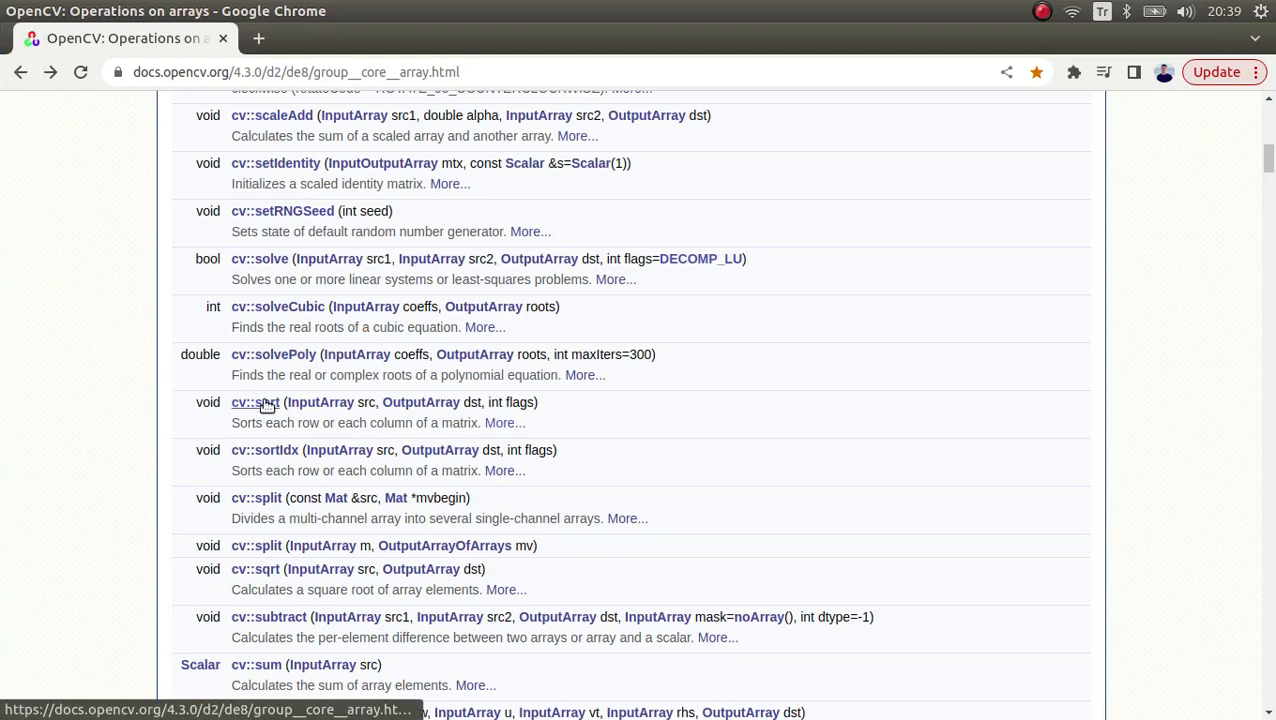
# - Jump to the detailed cv::sort documentation entry from the function list
pyautogui.click(254, 402)
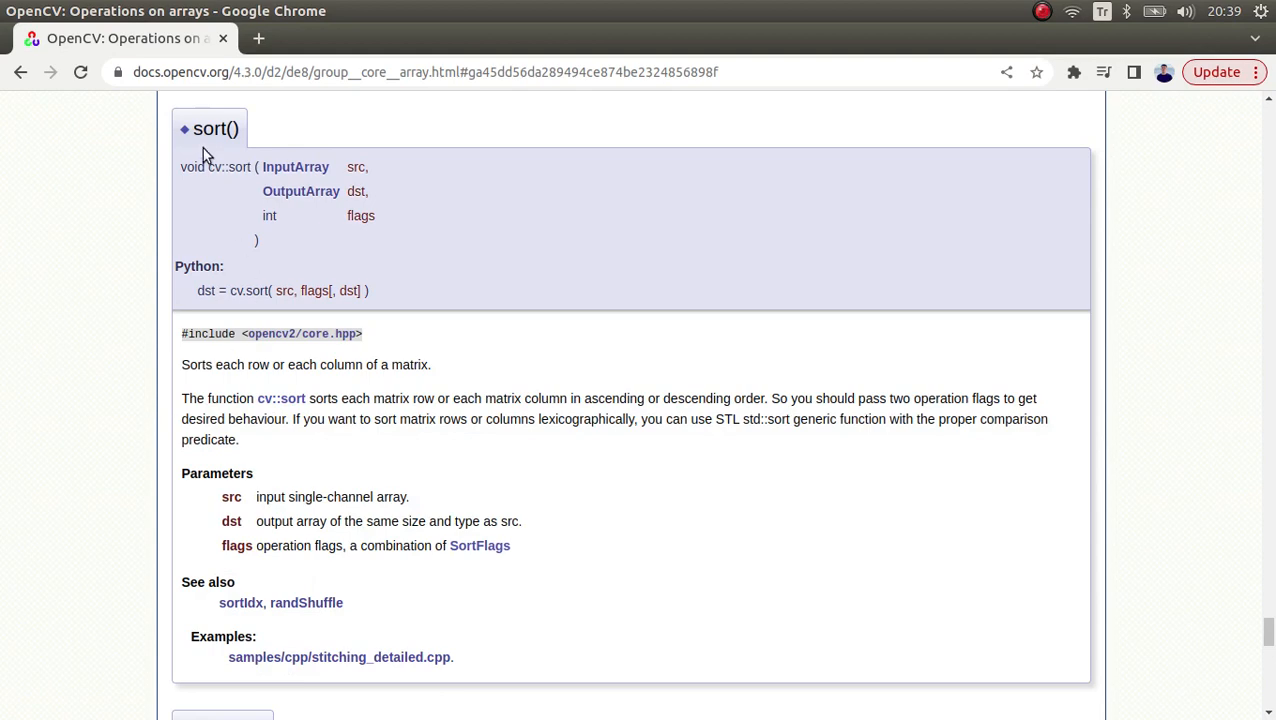
pyautogui.moveTo(227, 360)
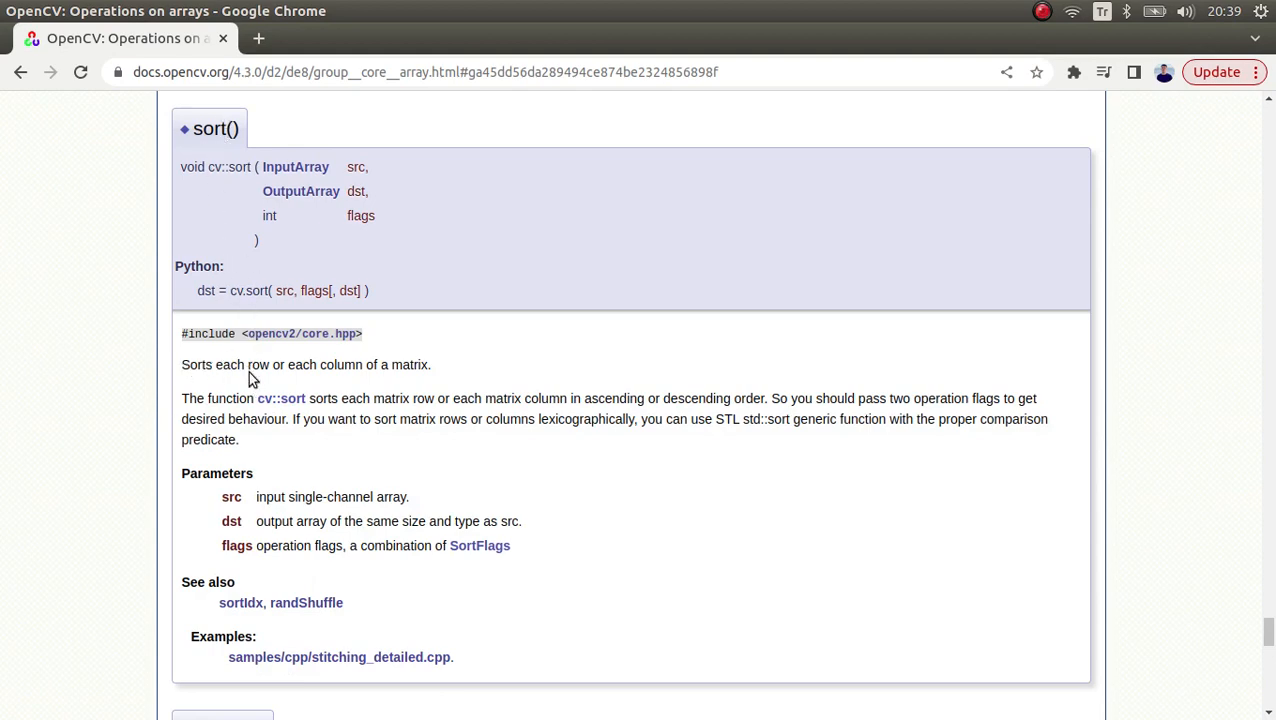
pyautogui.moveTo(420, 360)
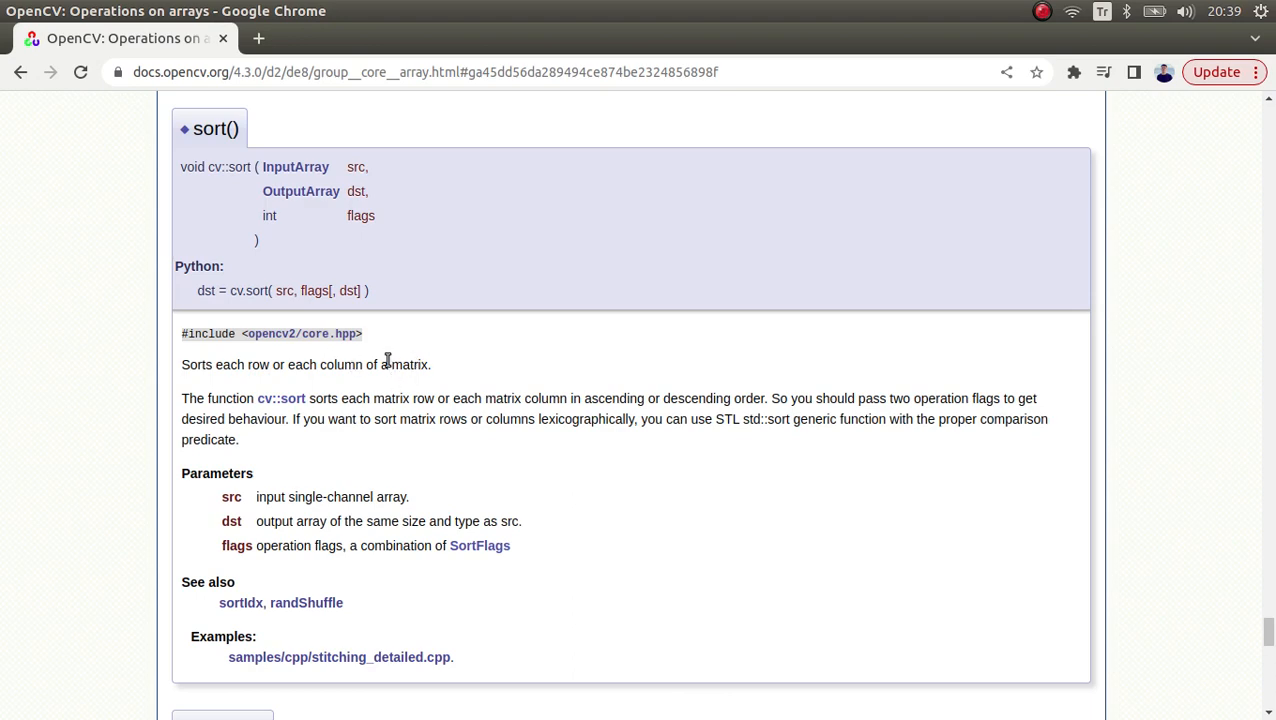
pyautogui.moveTo(367, 360)
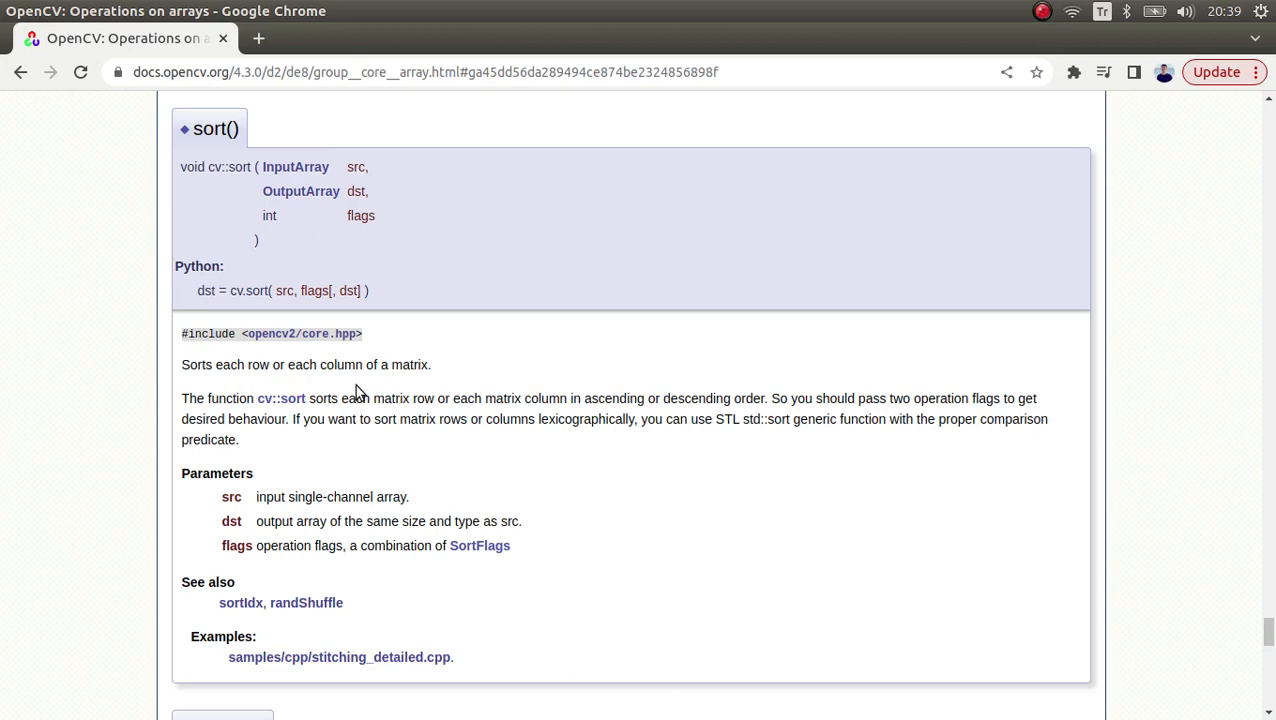
pyautogui.moveTo(362, 419)
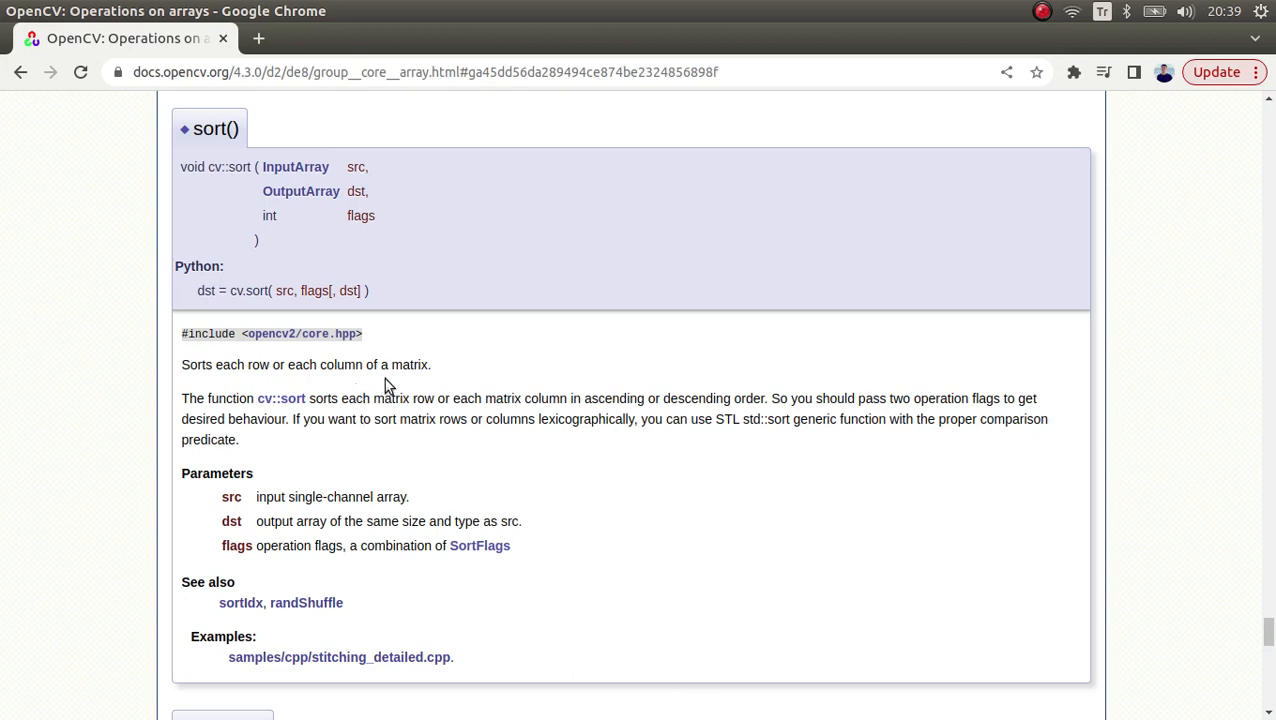
pyautogui.moveTo(357, 357)
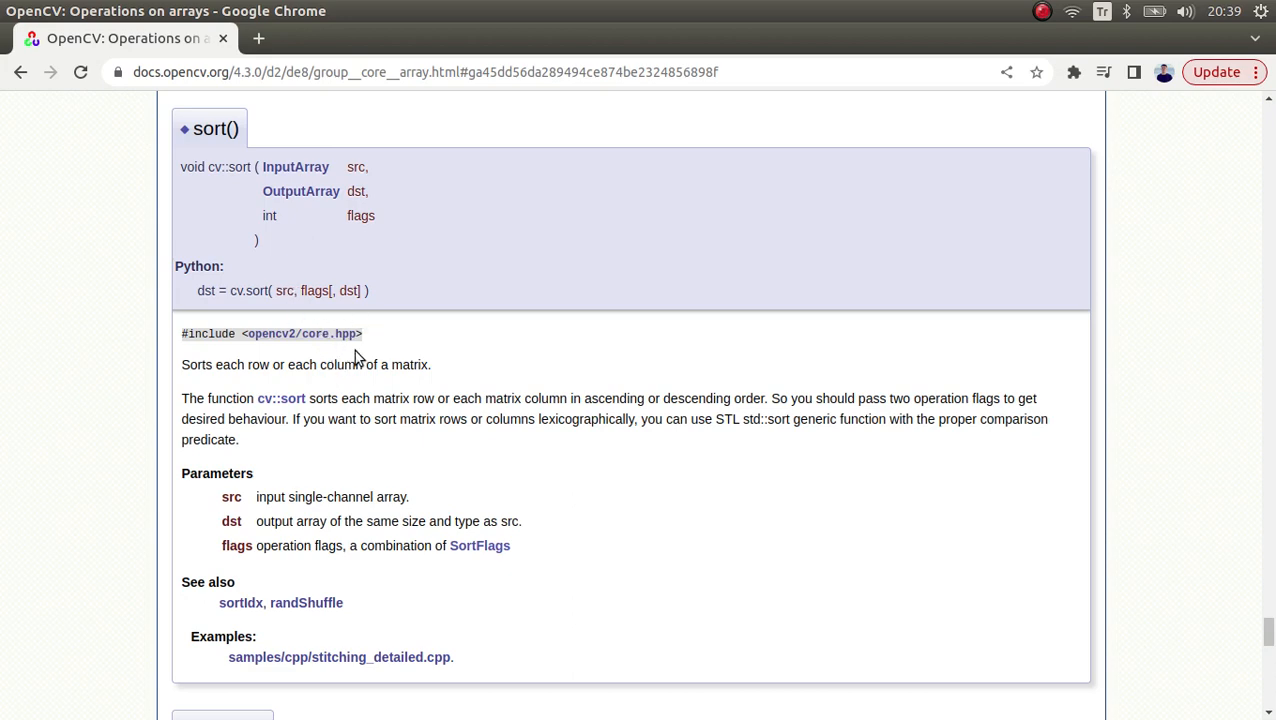
pyautogui.moveTo(365, 392)
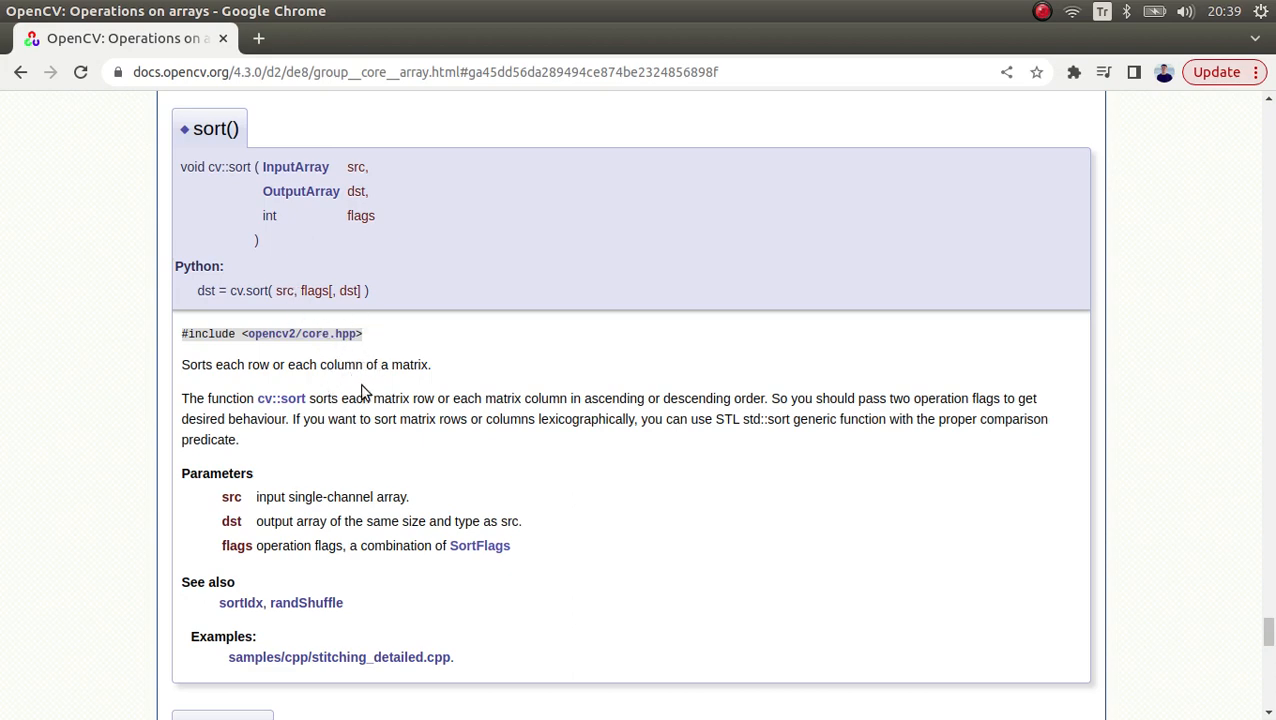
pyautogui.moveTo(383, 372)
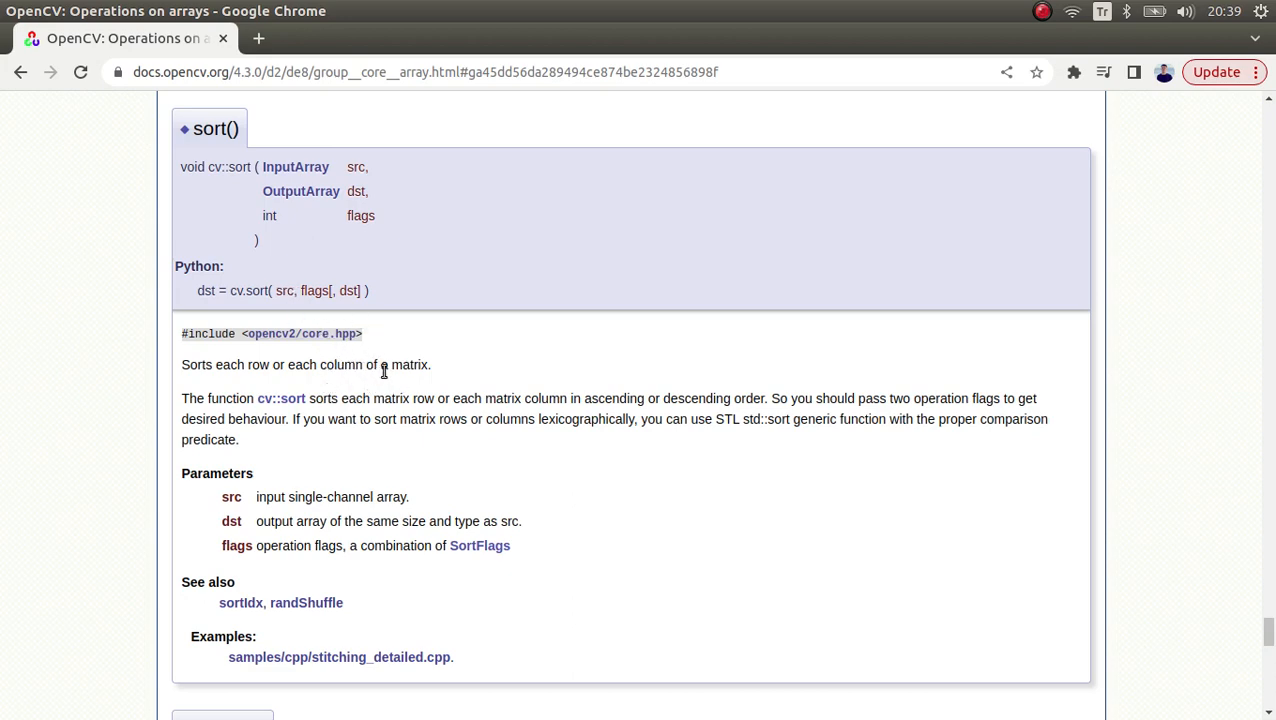
pyautogui.moveTo(420, 365)
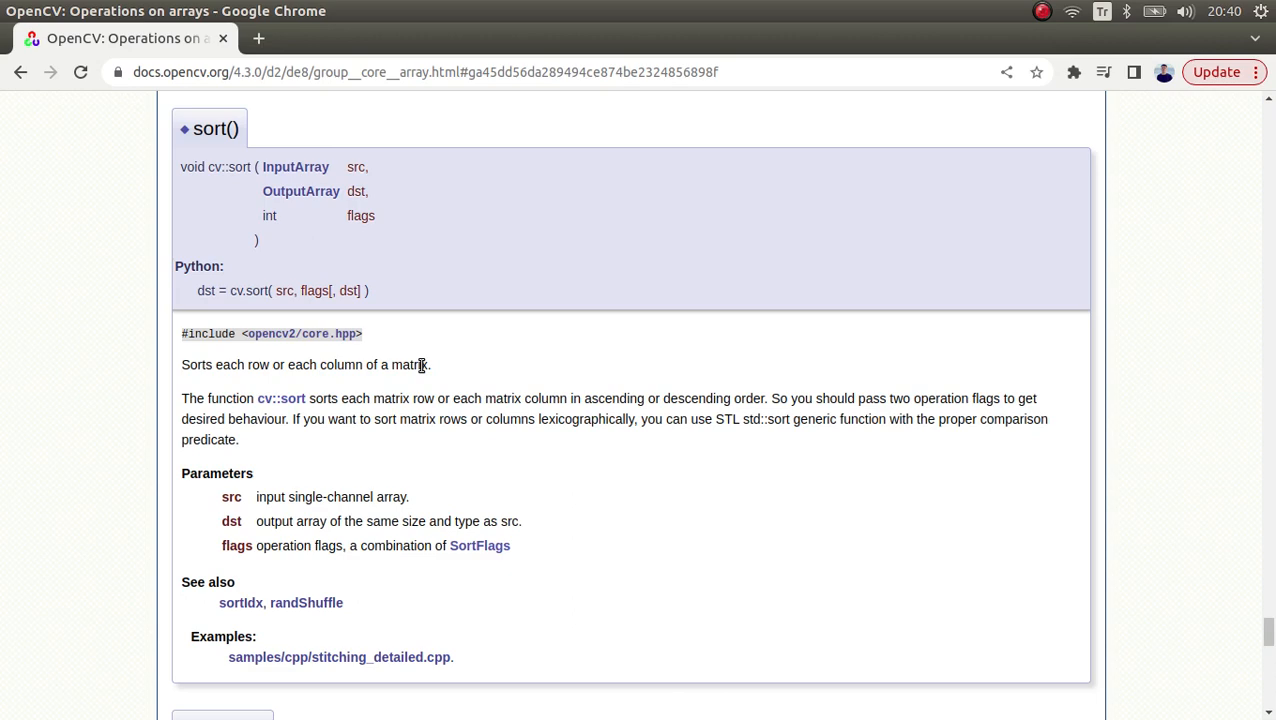
pyautogui.moveTo(415, 305)
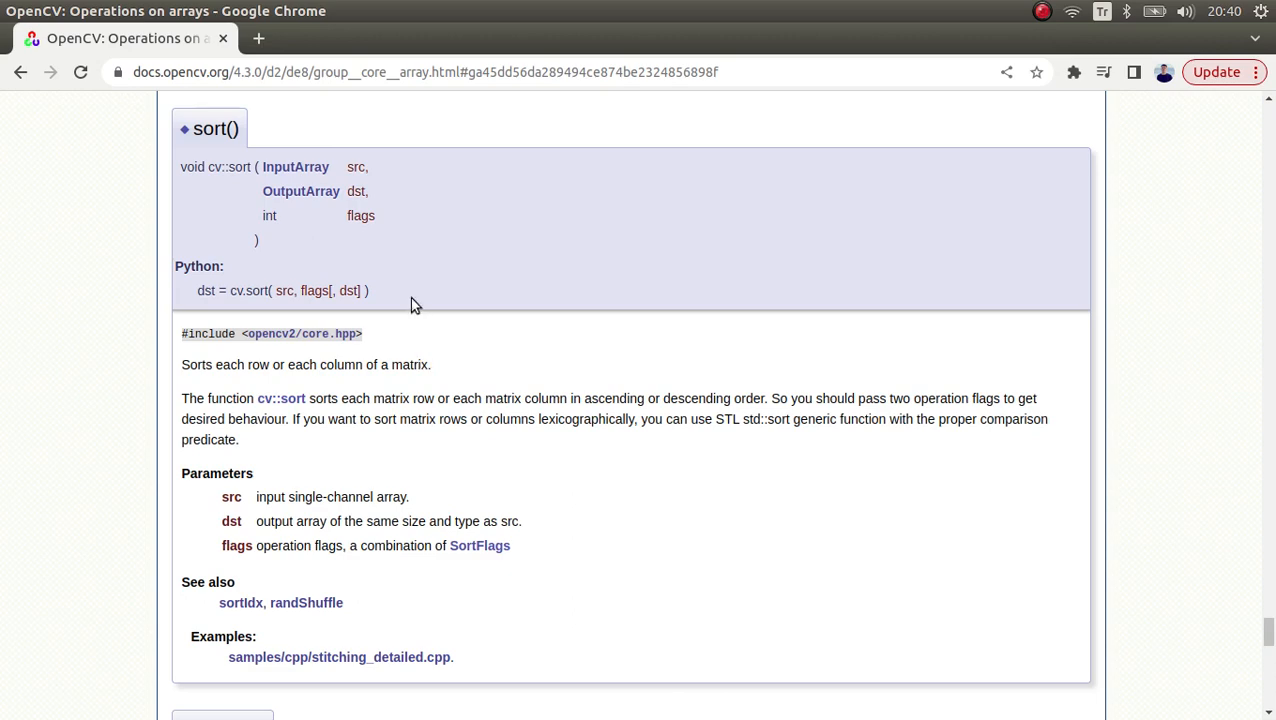
pyautogui.moveTo(365, 360)
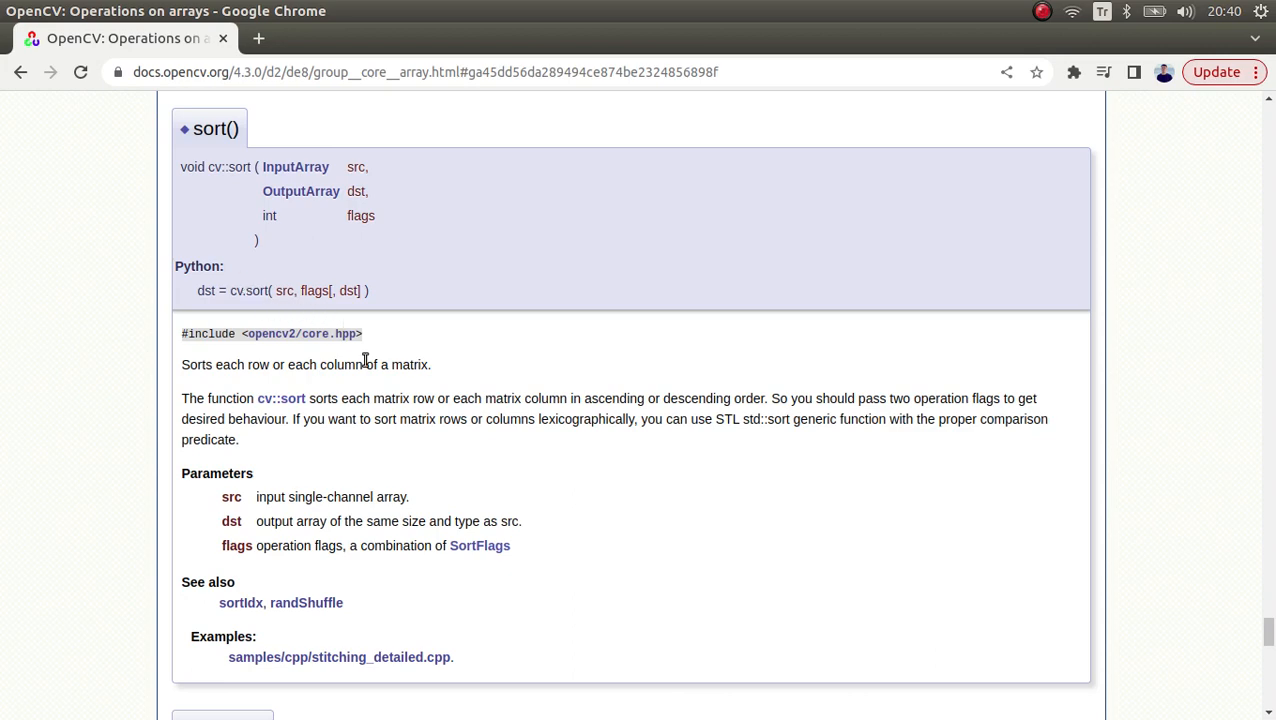
pyautogui.moveTo(355, 390)
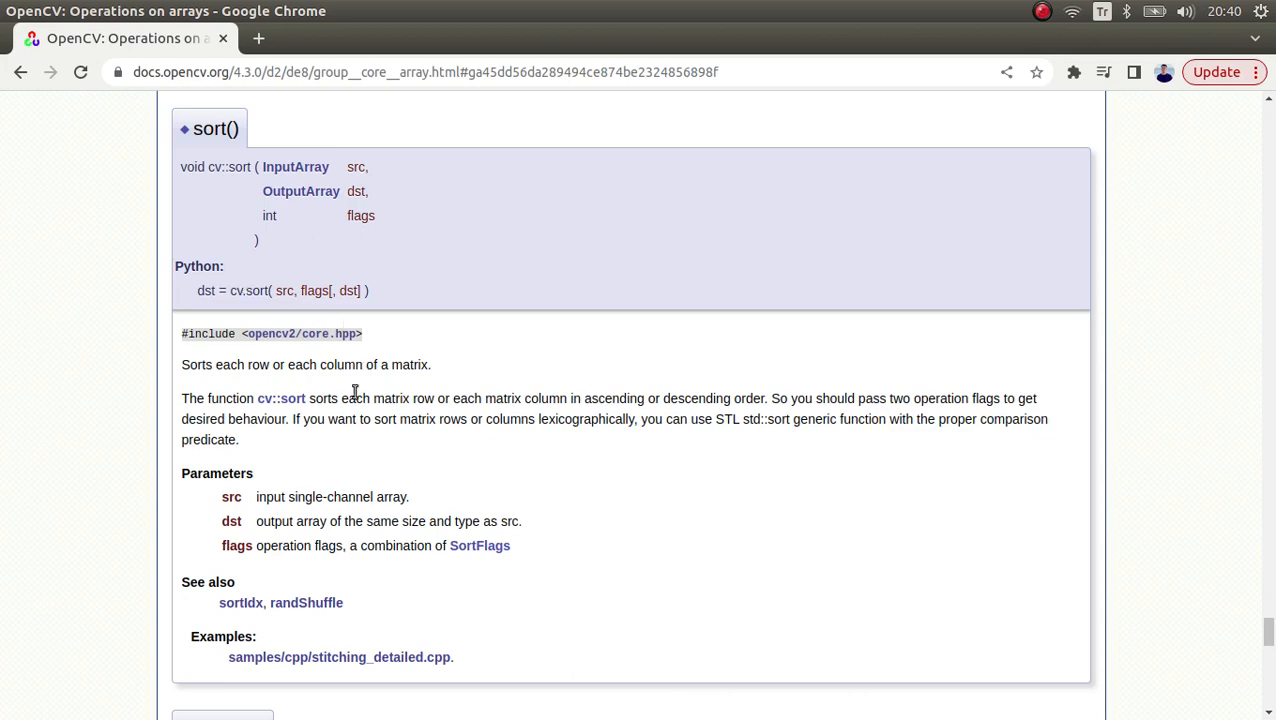
pyautogui.moveTo(366, 408)
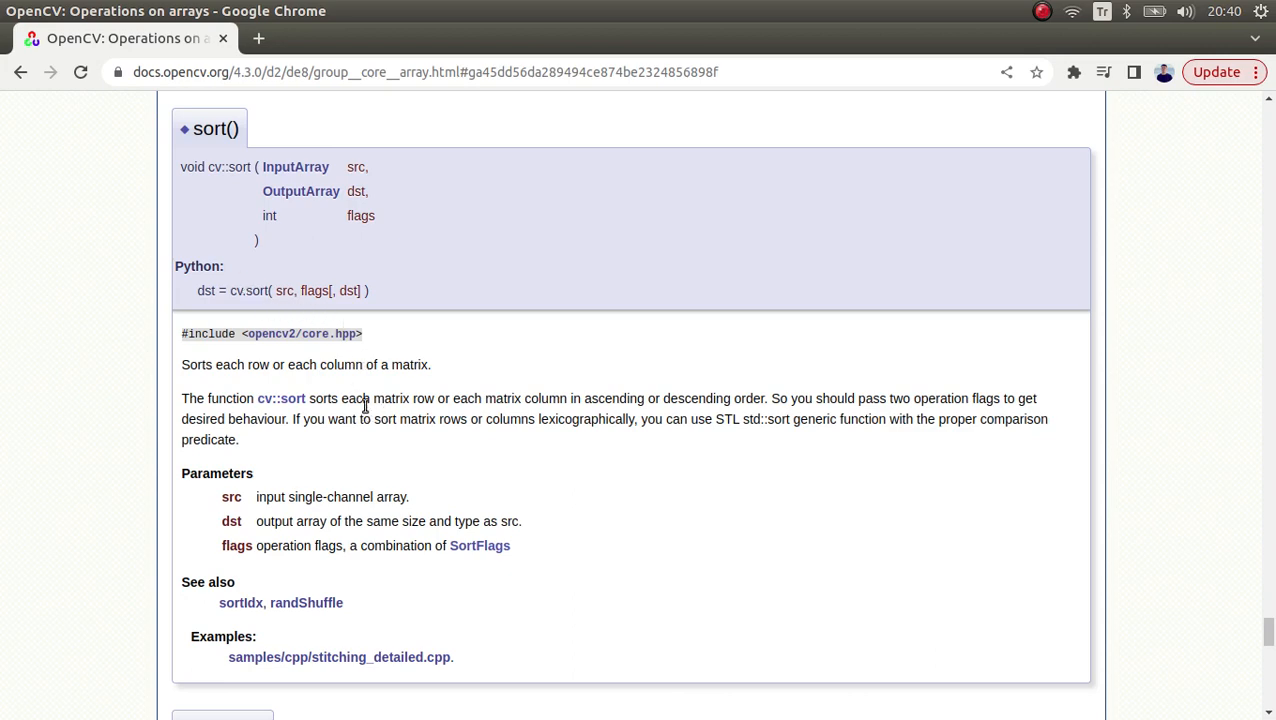
pyautogui.moveTo(366, 393)
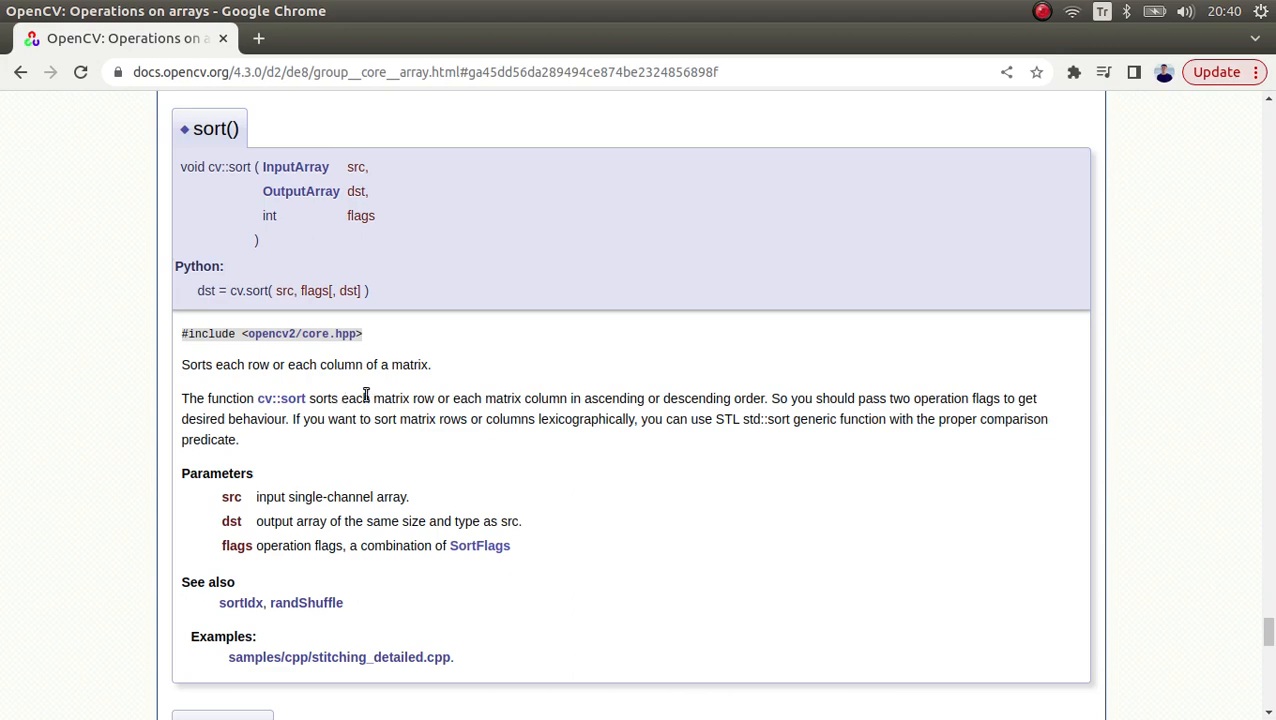
pyautogui.moveTo(414, 382)
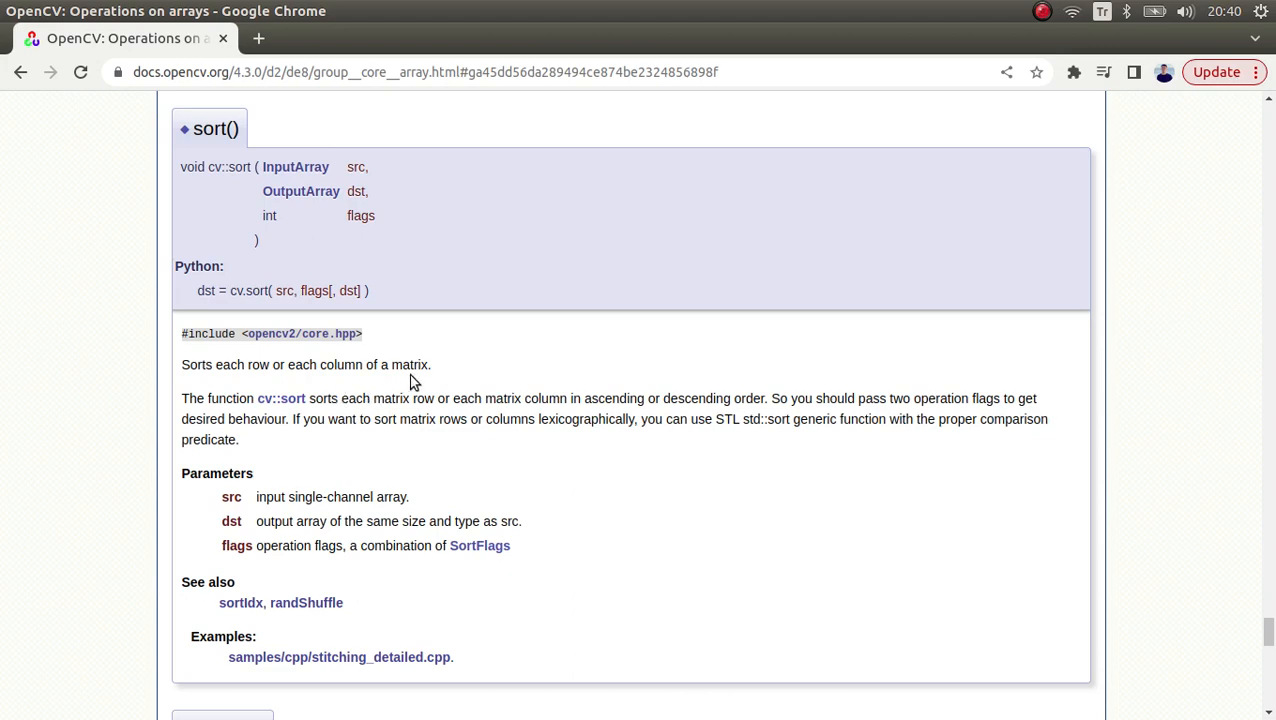
pyautogui.moveTo(343, 358)
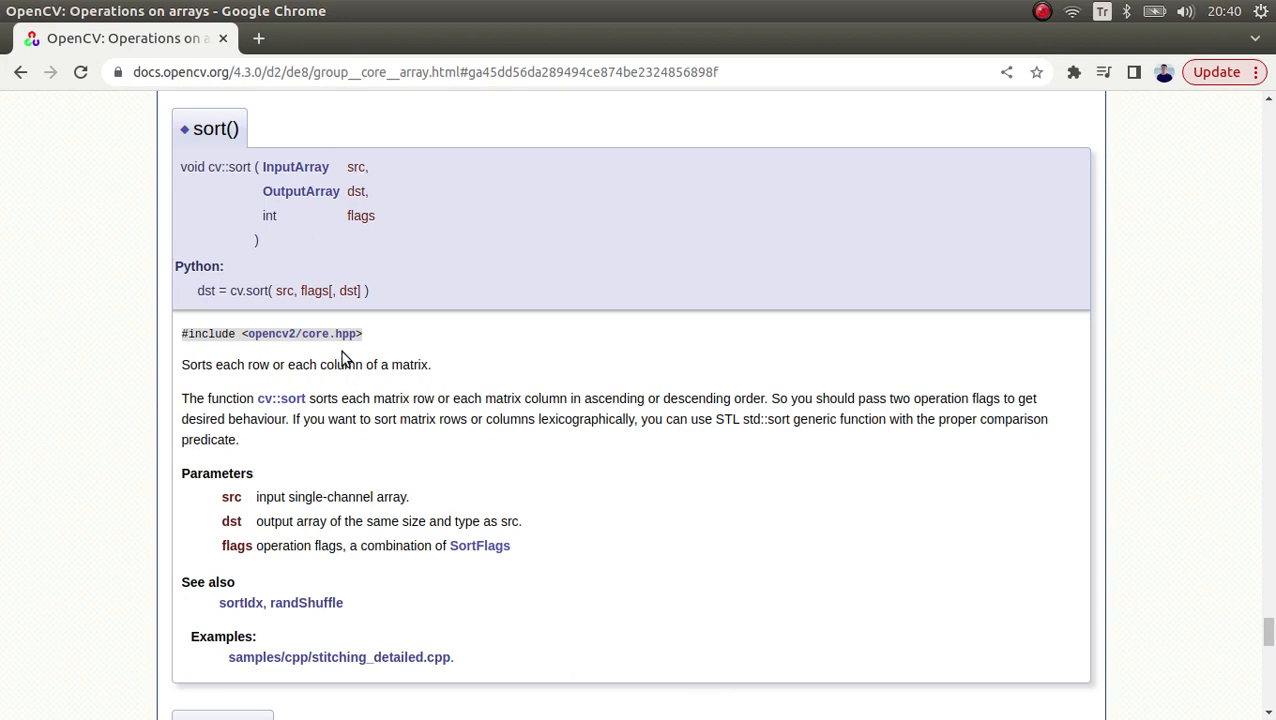
pyautogui.moveTo(367, 188)
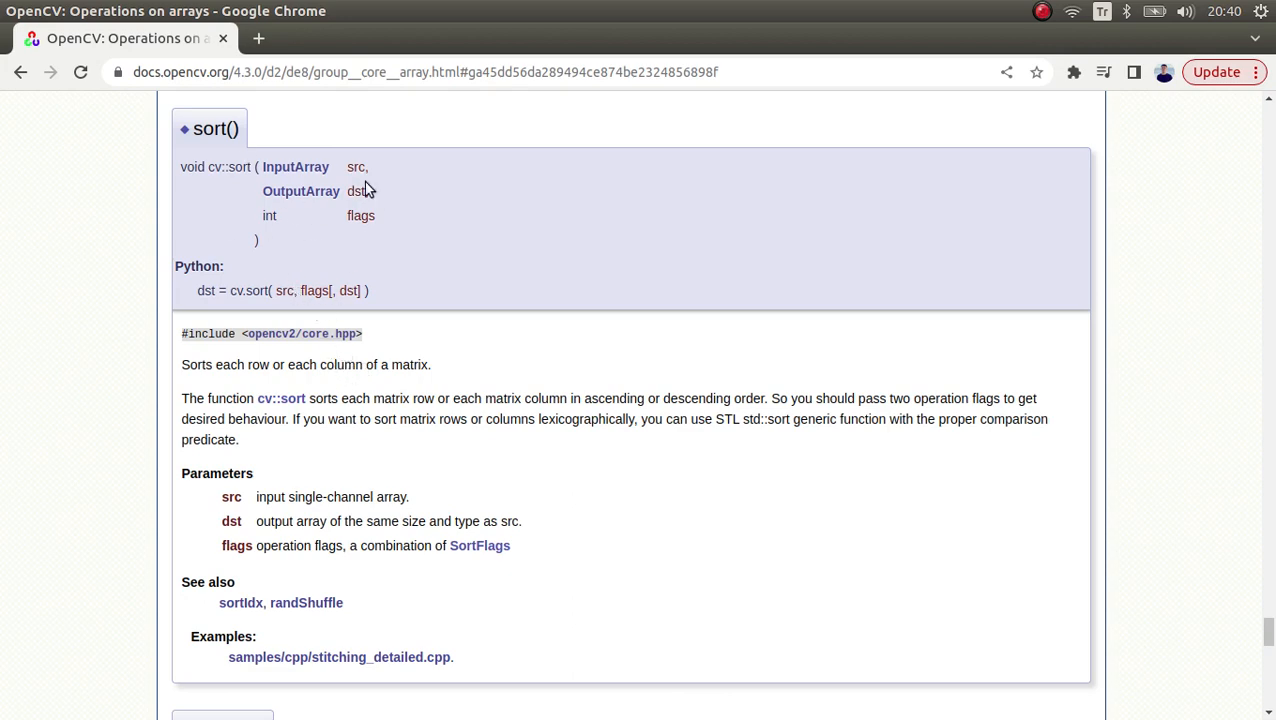
pyautogui.moveTo(238, 313)
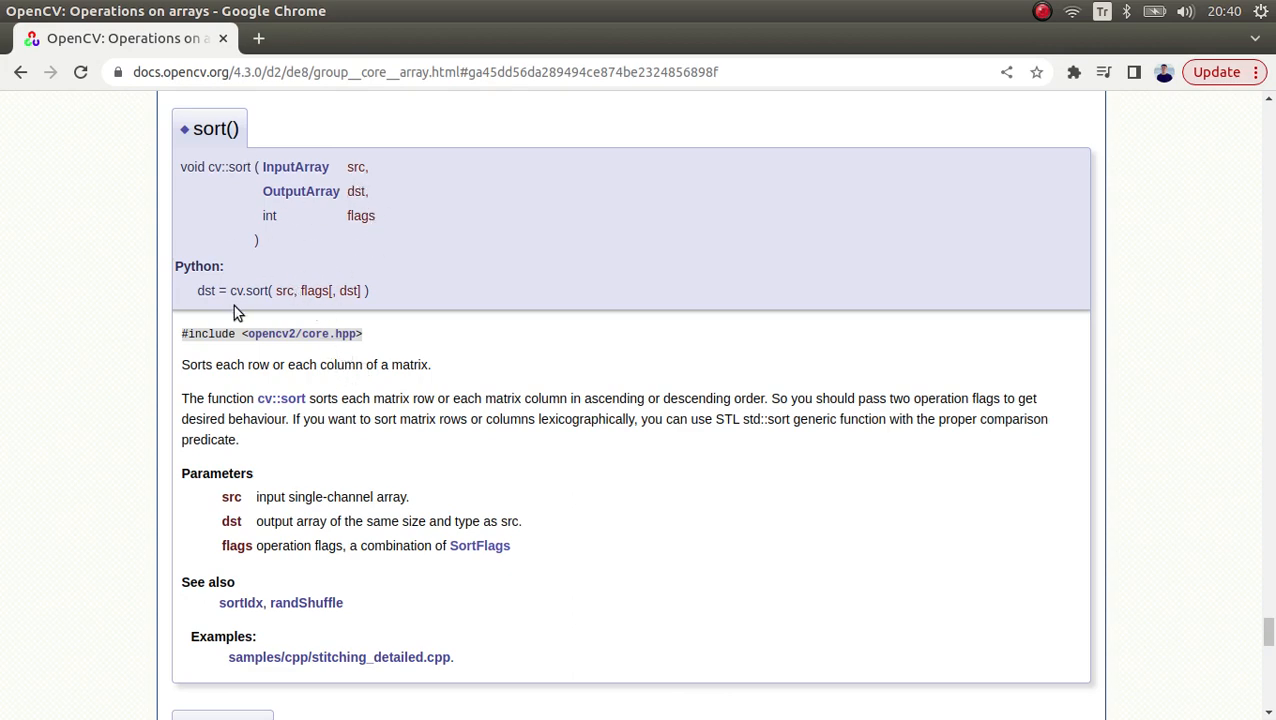
pyautogui.moveTo(331, 381)
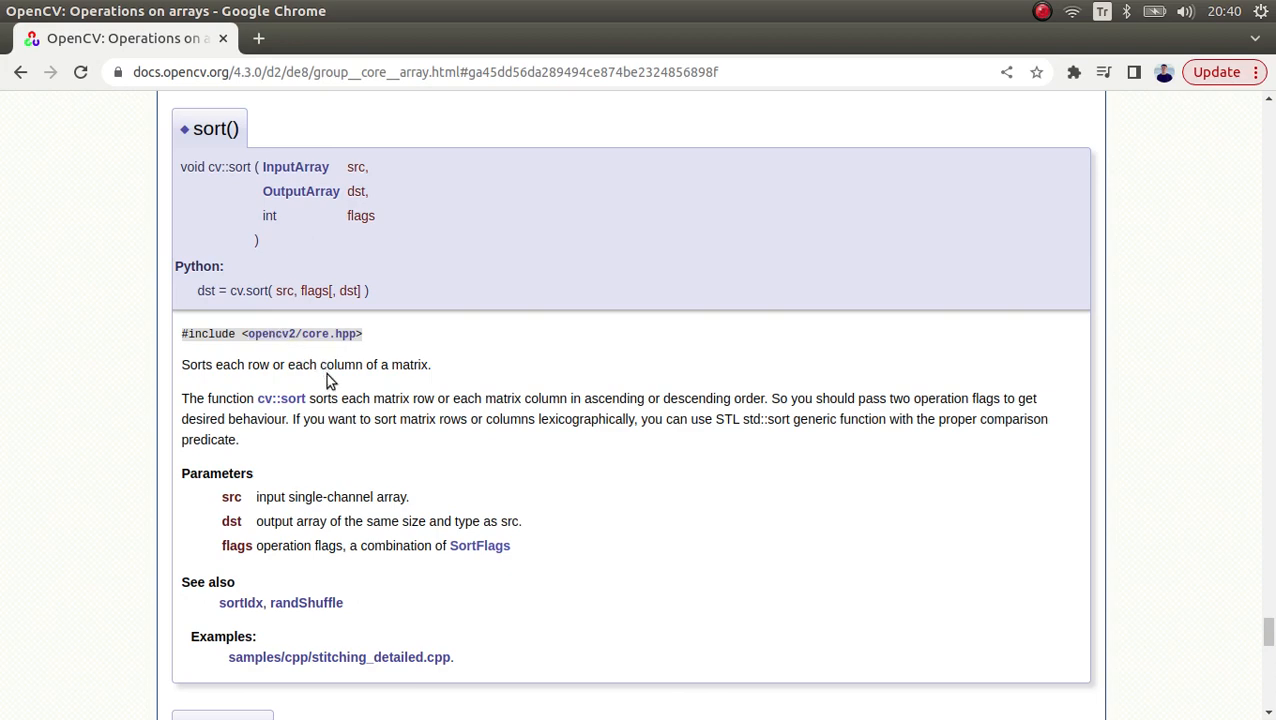
pyautogui.moveTo(258, 388)
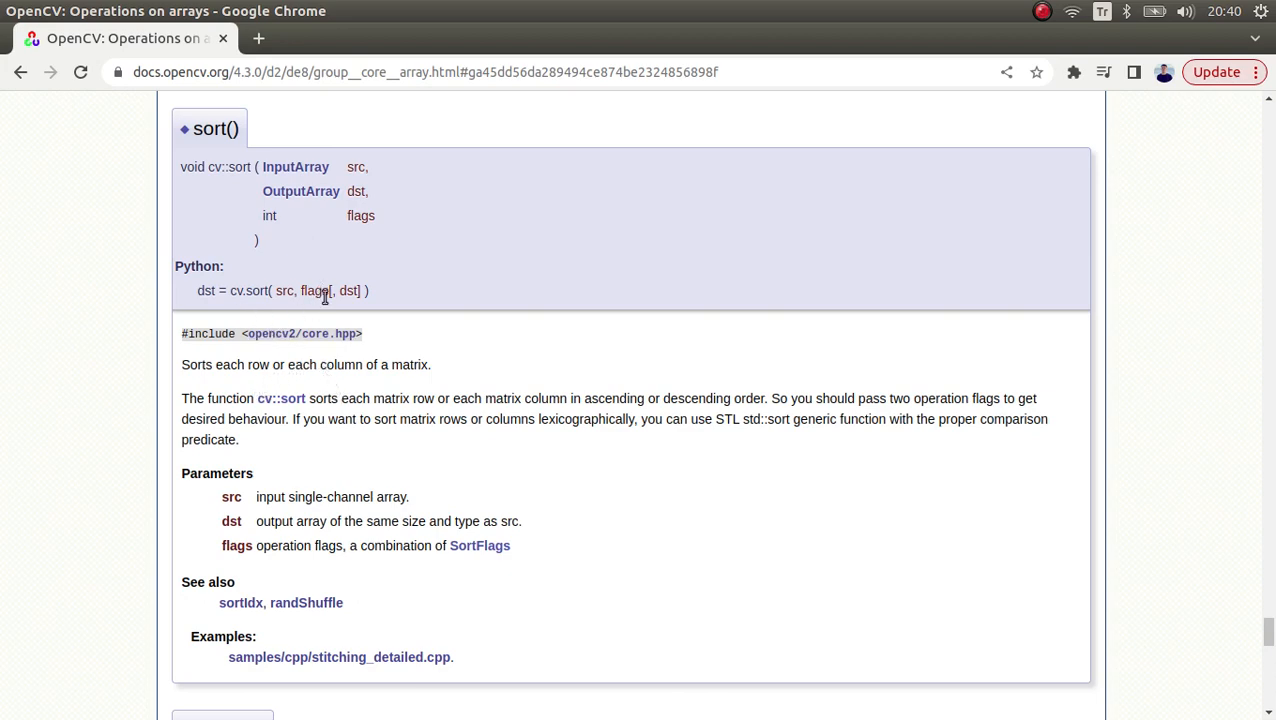
pyautogui.moveTo(378, 166)
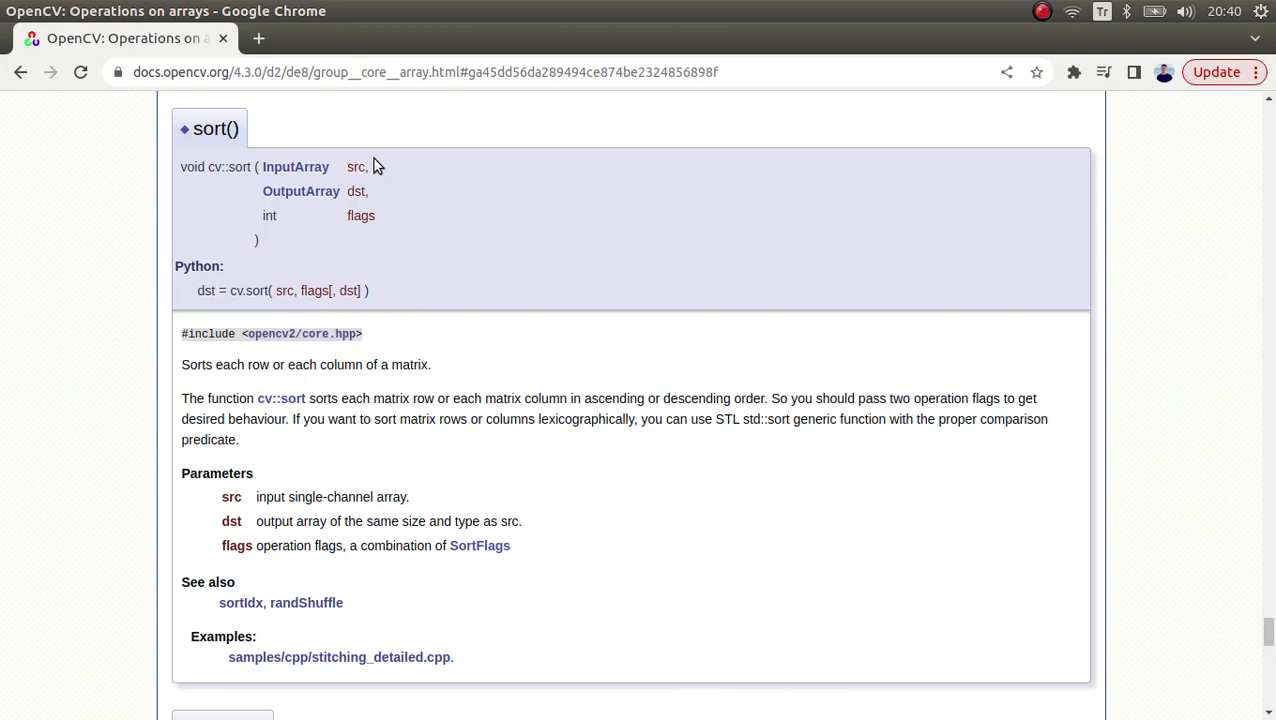
# - Highlight the src and dst parameter names in the cv::sort signature
pyautogui.doubleClick(356, 166)
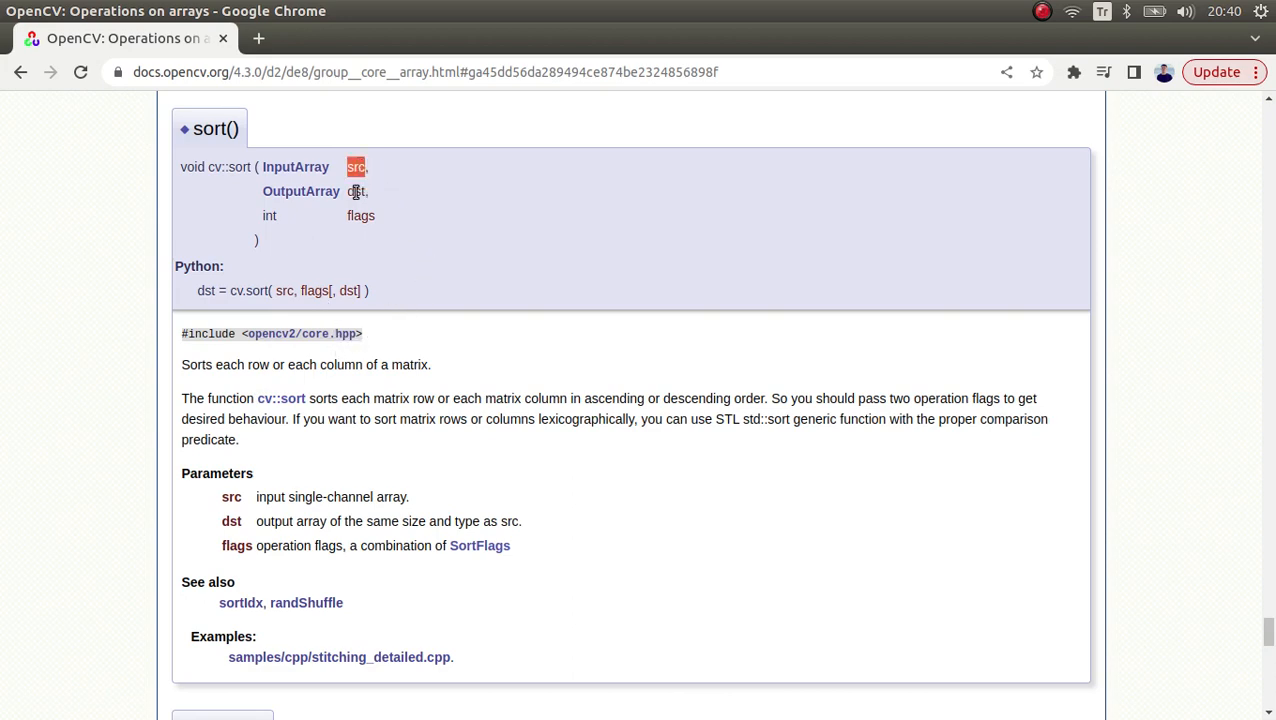
pyautogui.click(356, 191)
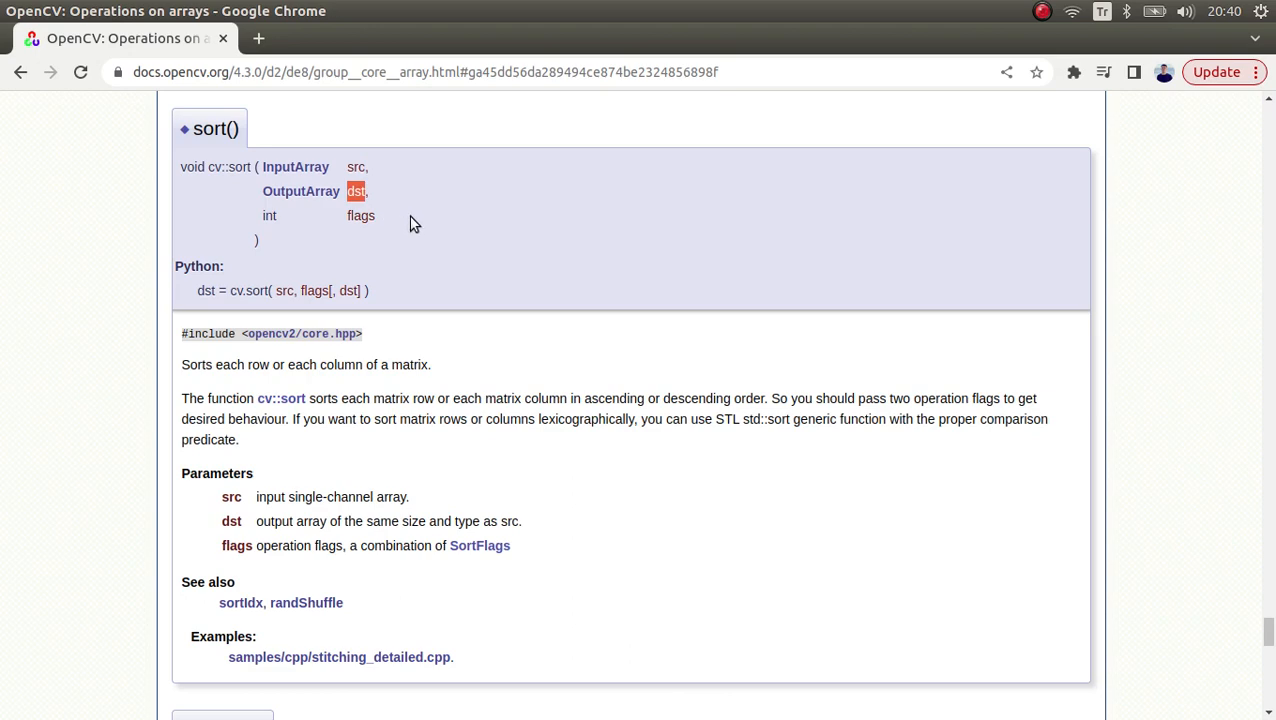
pyautogui.moveTo(307, 547)
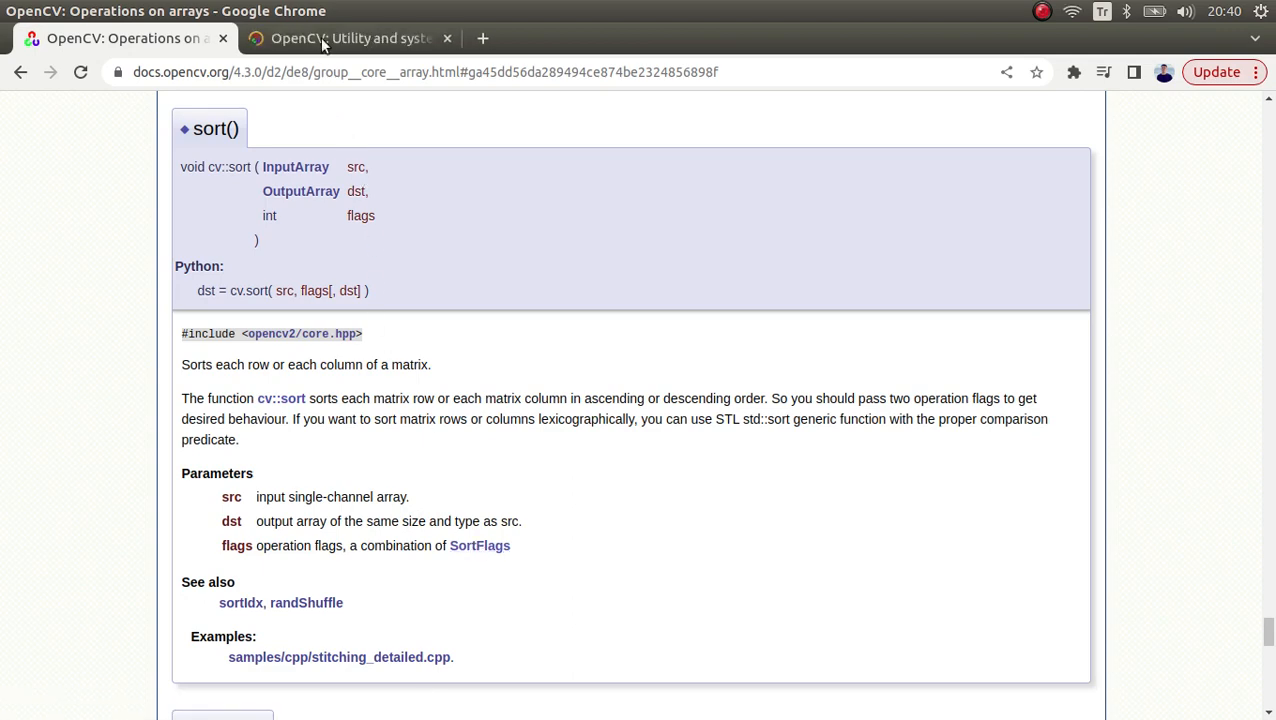
pyautogui.click(350, 38)
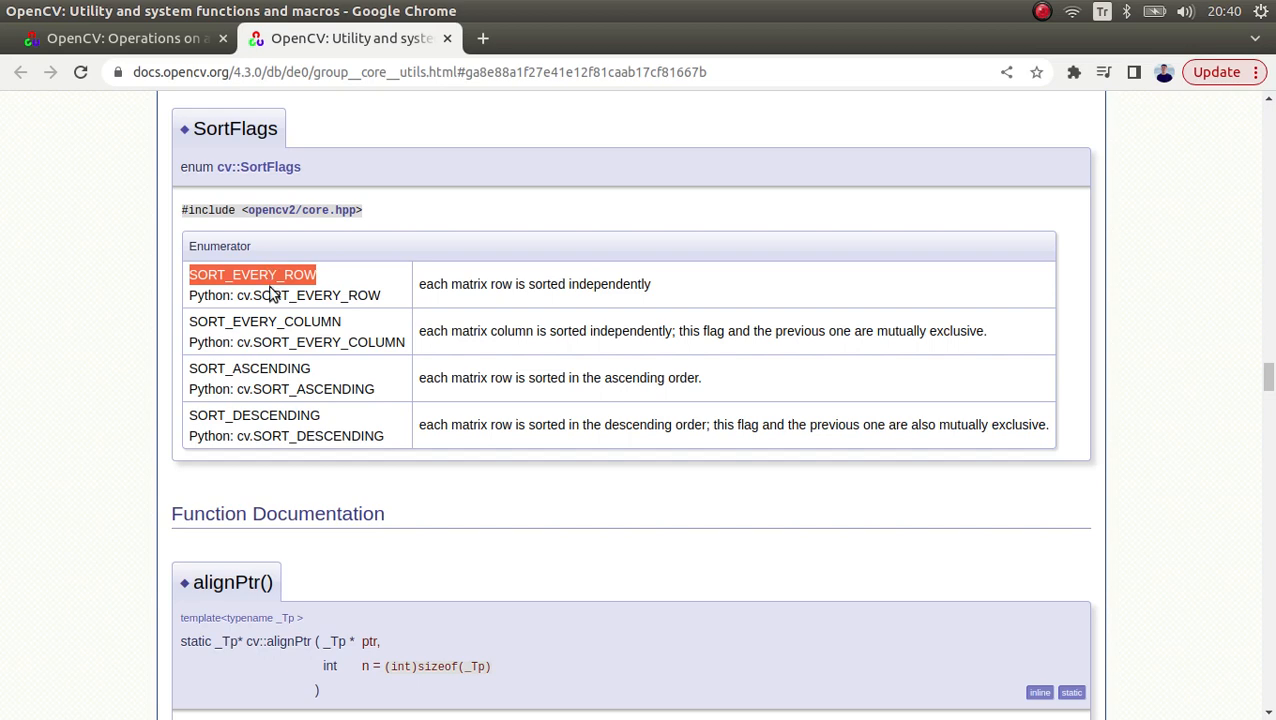
pyautogui.moveTo(272, 290)
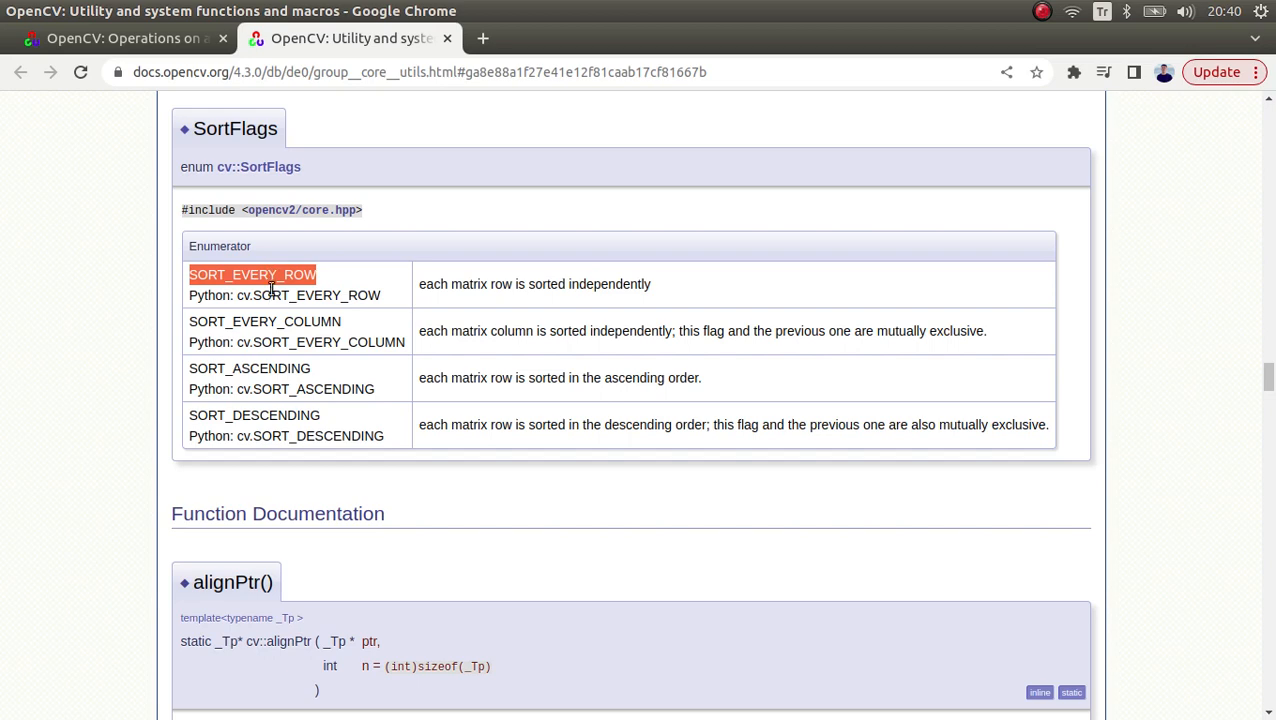
pyautogui.moveTo(294, 322)
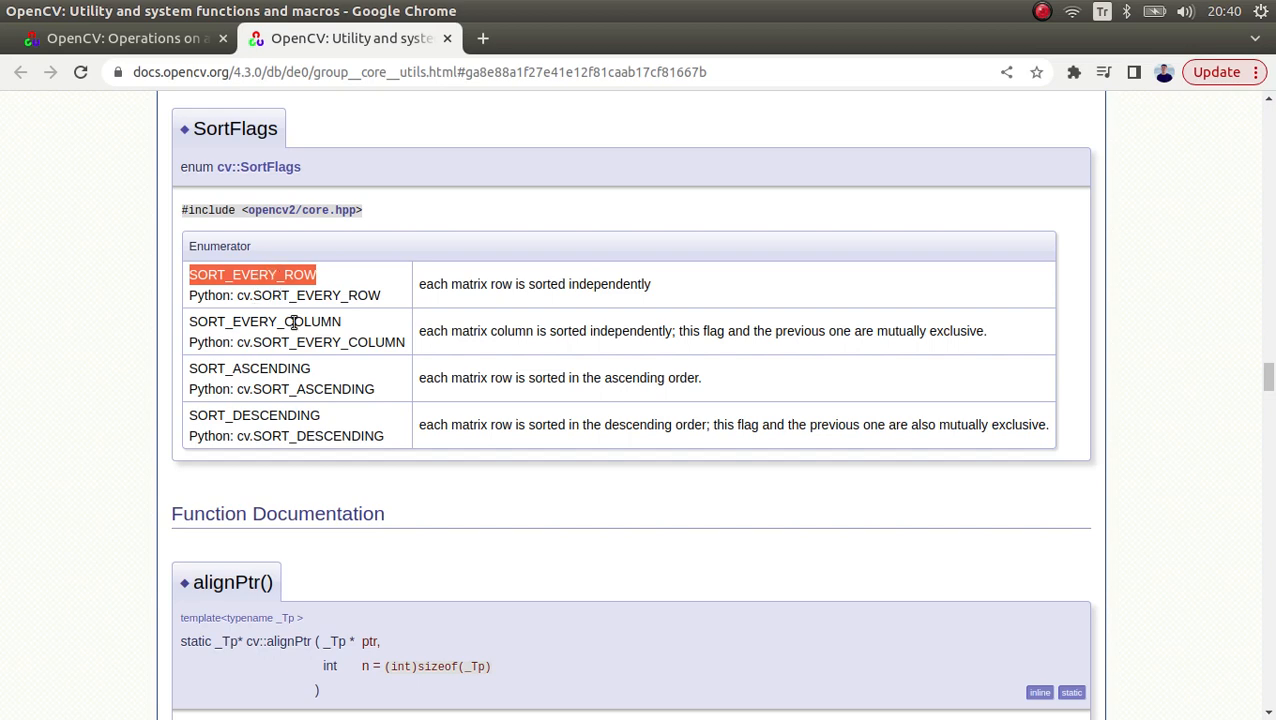
pyautogui.moveTo(290, 433)
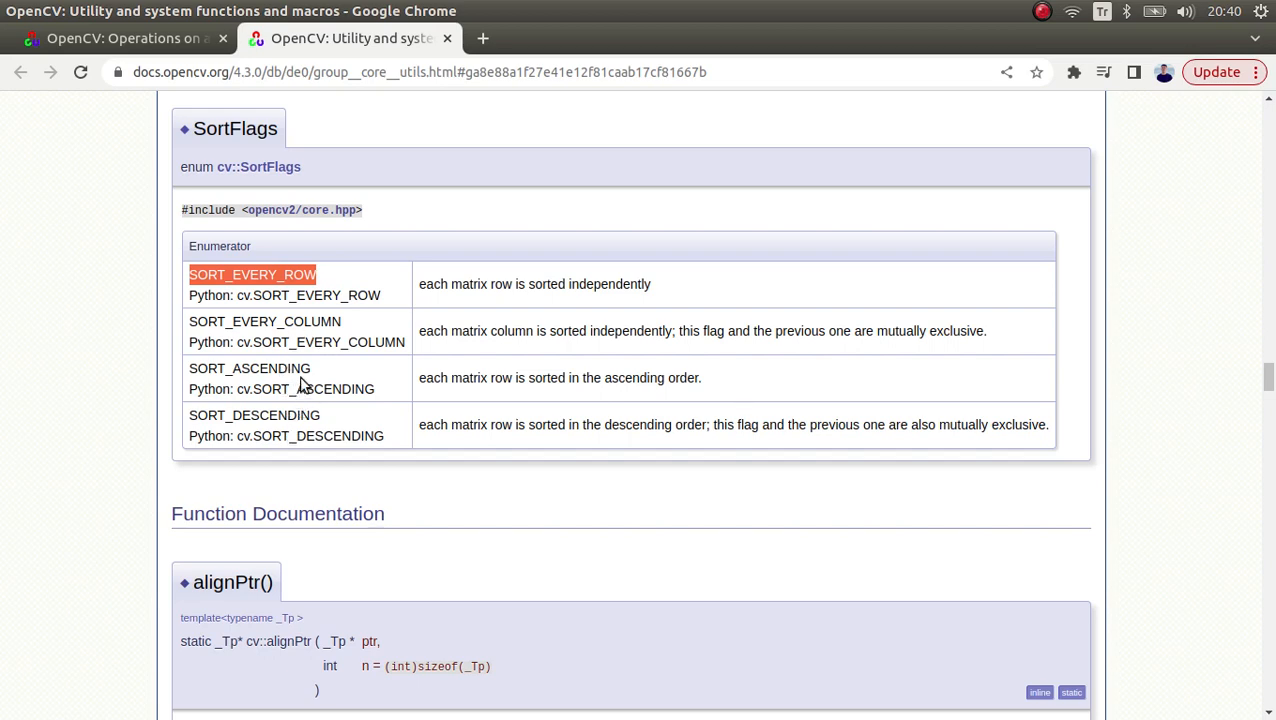
pyautogui.moveTo(268, 320)
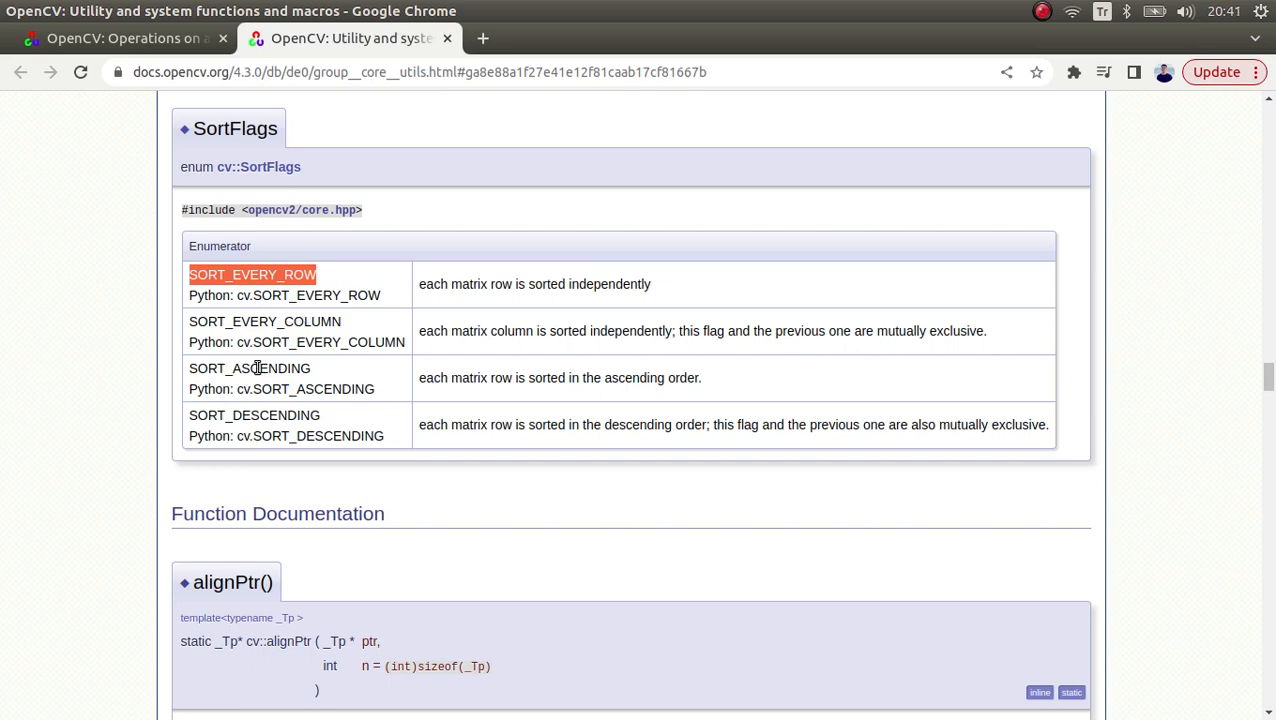
pyautogui.moveTo(289, 371)
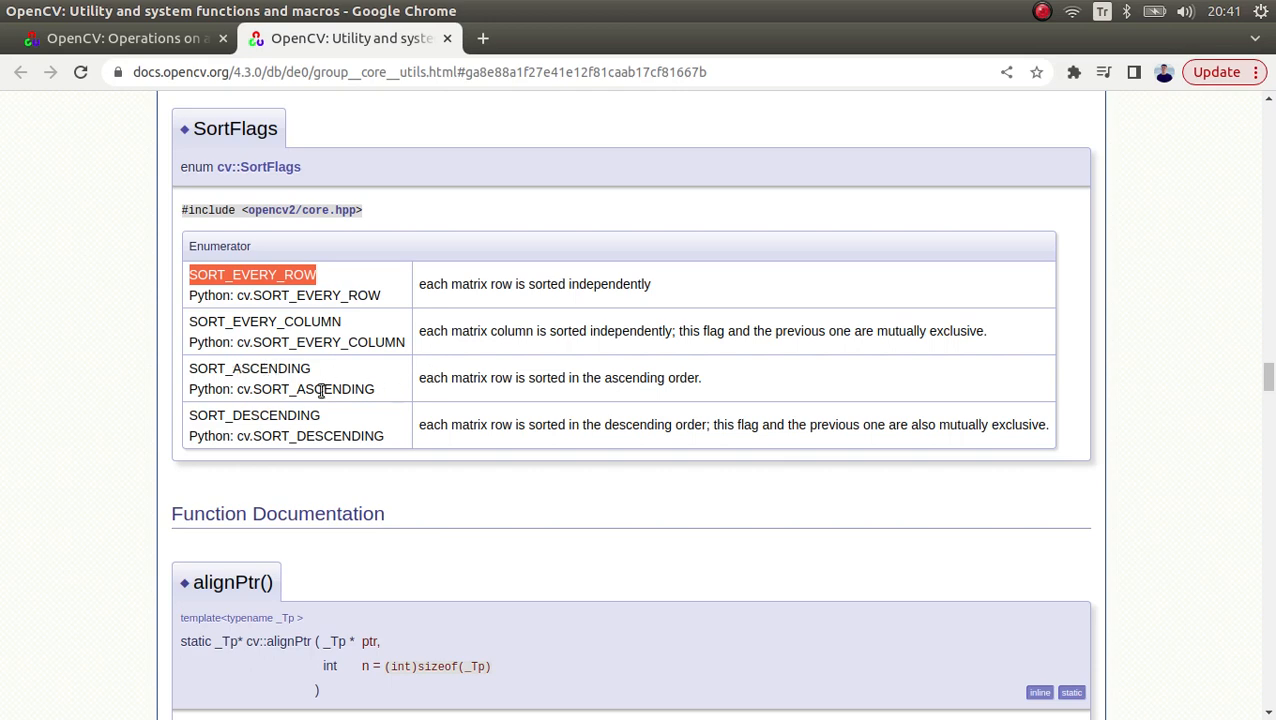
pyautogui.moveTo(5, 258)
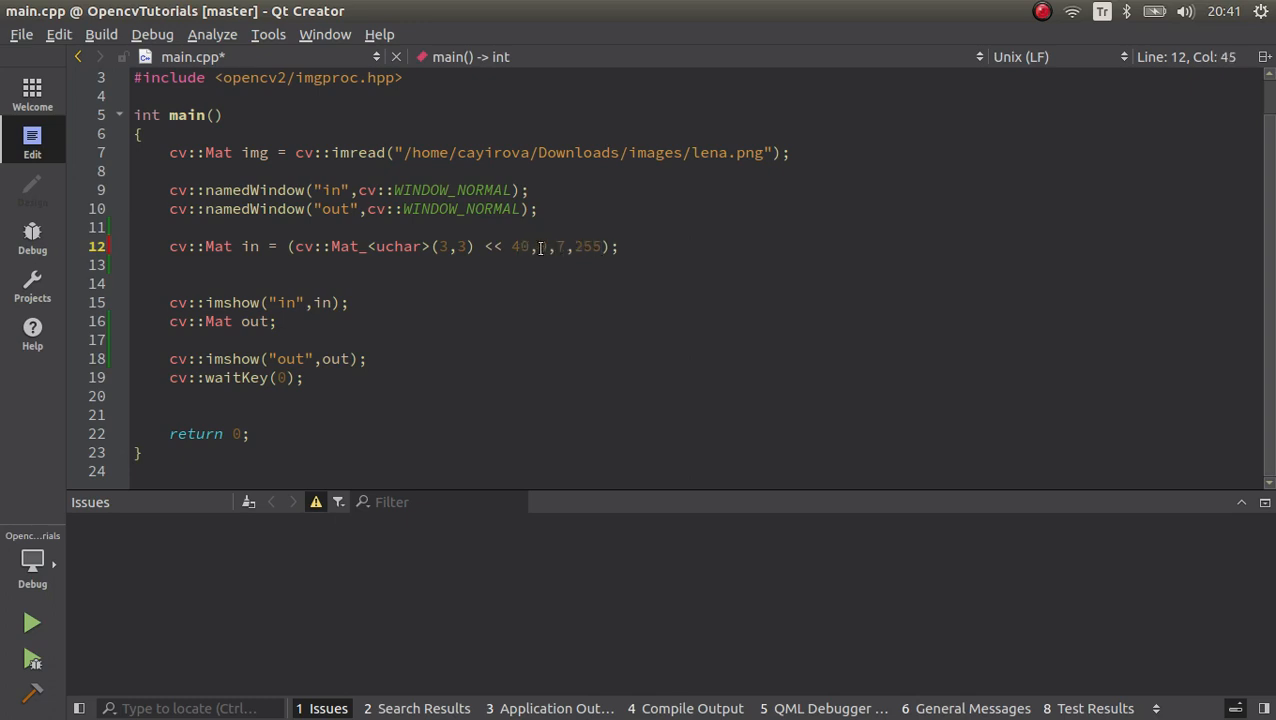
# - Fill the 3x3 uchar matrix initializer with 40,10,77,33,4,5,7,99,122
pyautogui.write('10,')
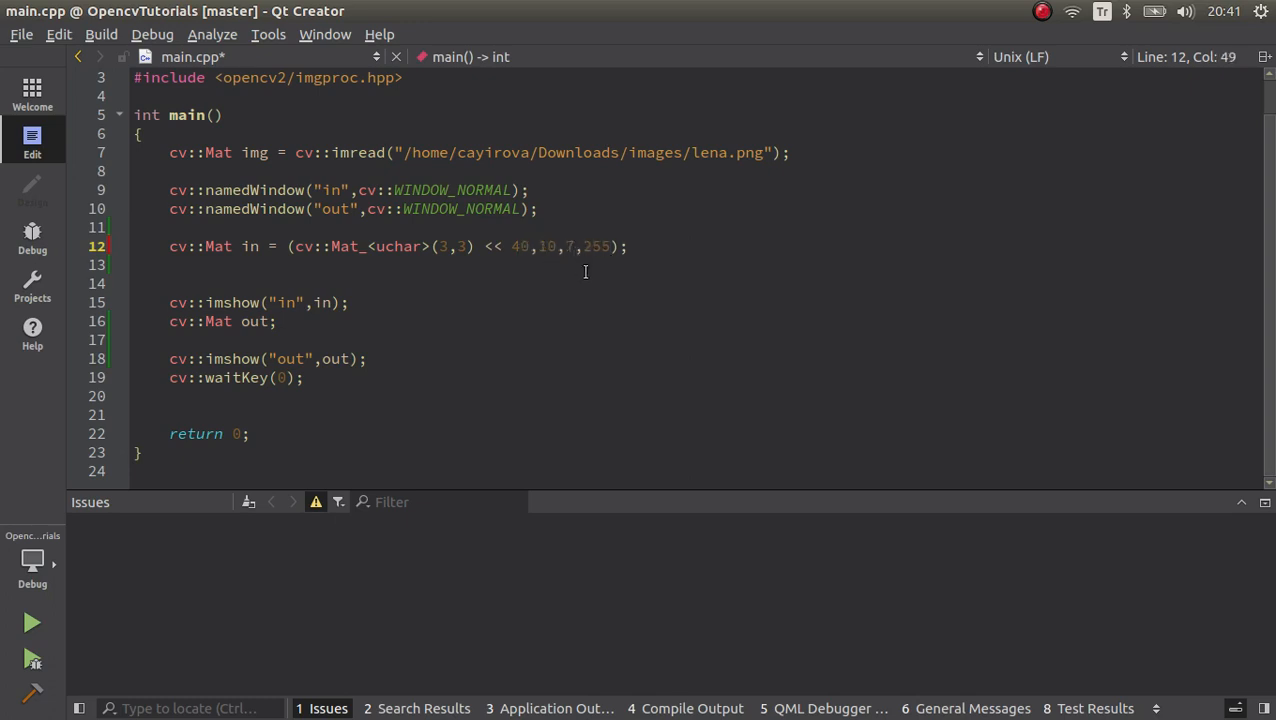
pyautogui.write('77,33,4,5,')
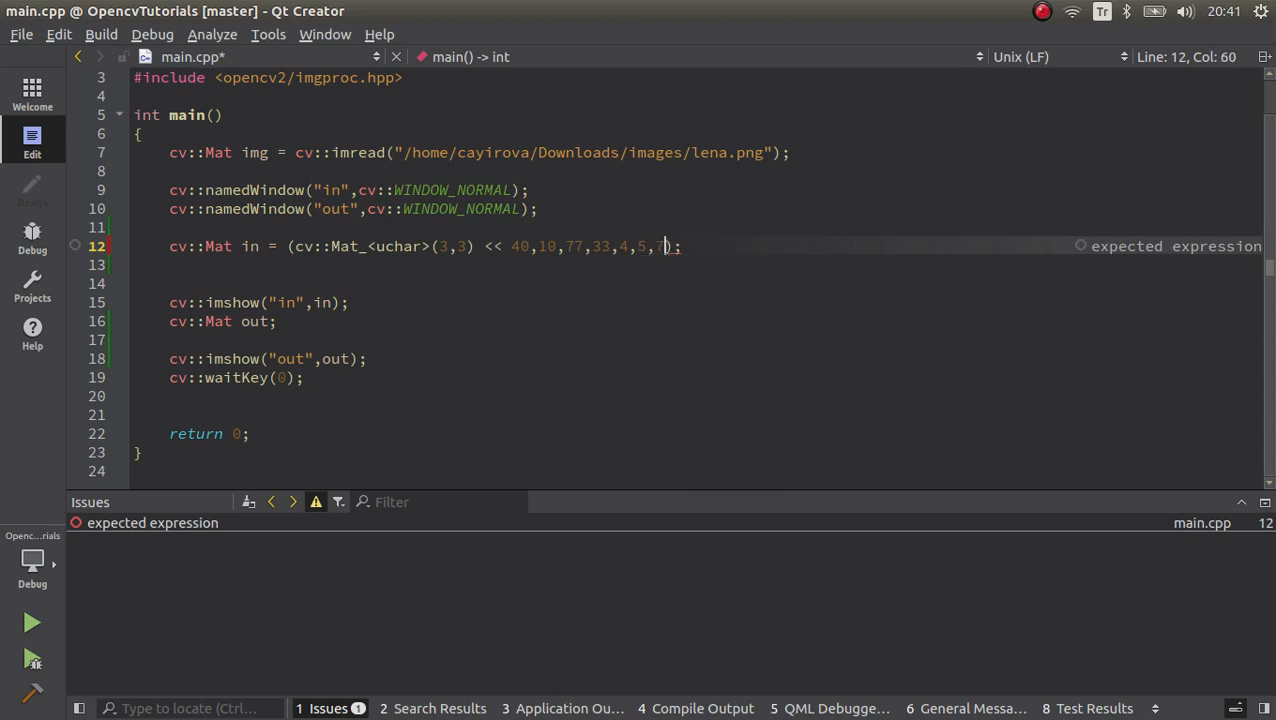
pyautogui.write('7')
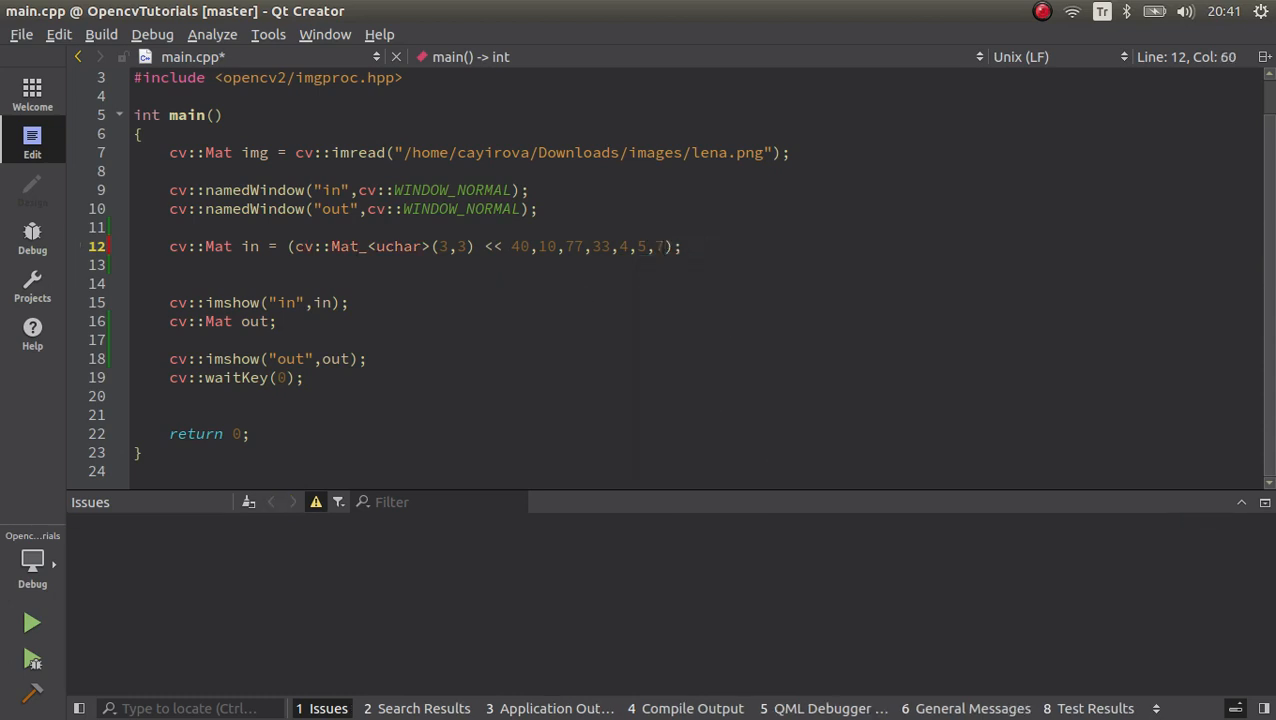
pyautogui.write(',99,')
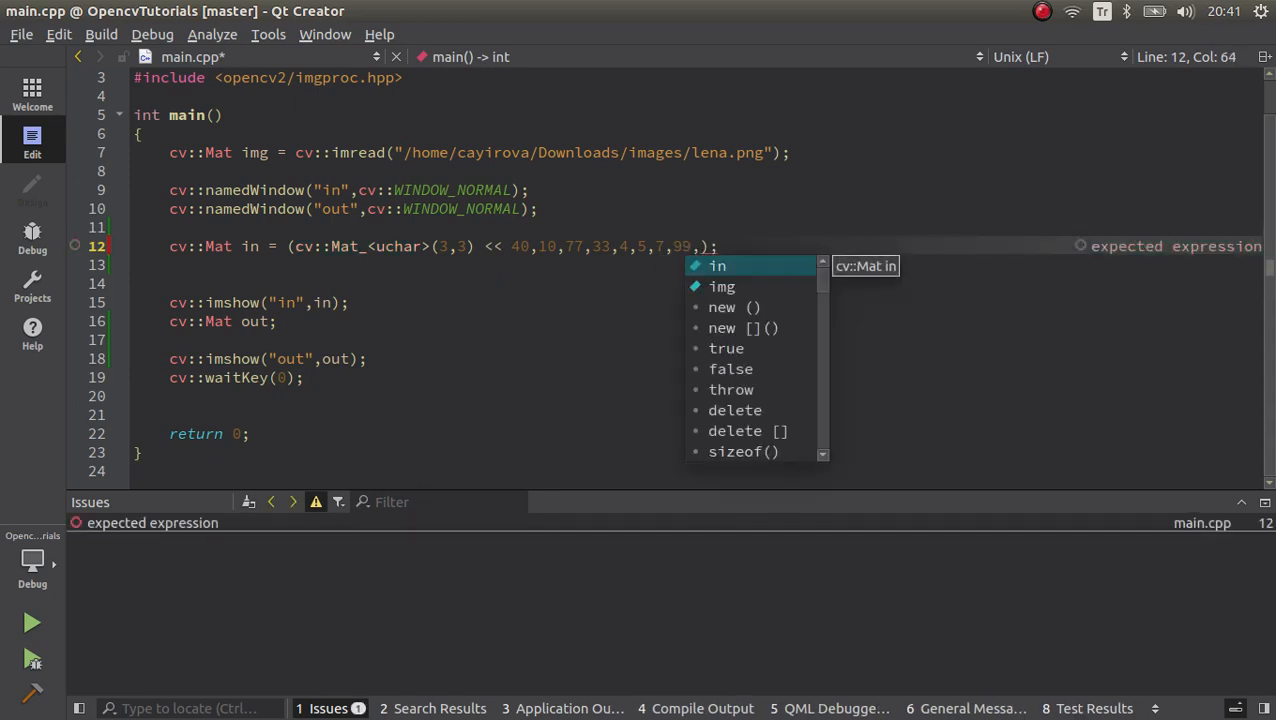
pyautogui.write('122')
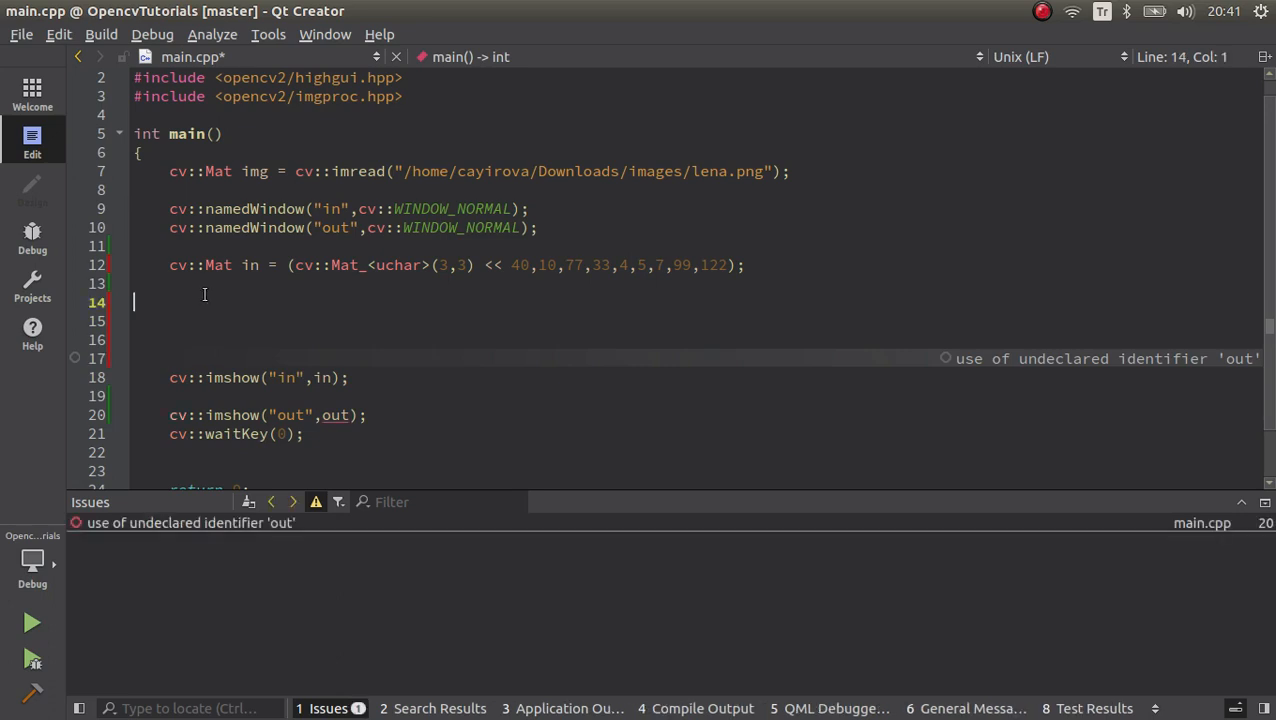
# - Declare cv::Mat out and call cv::sort(in,out,cv::SORT_EVERY_ROW), then build and run
pyautogui.write('cv::Mat out;')
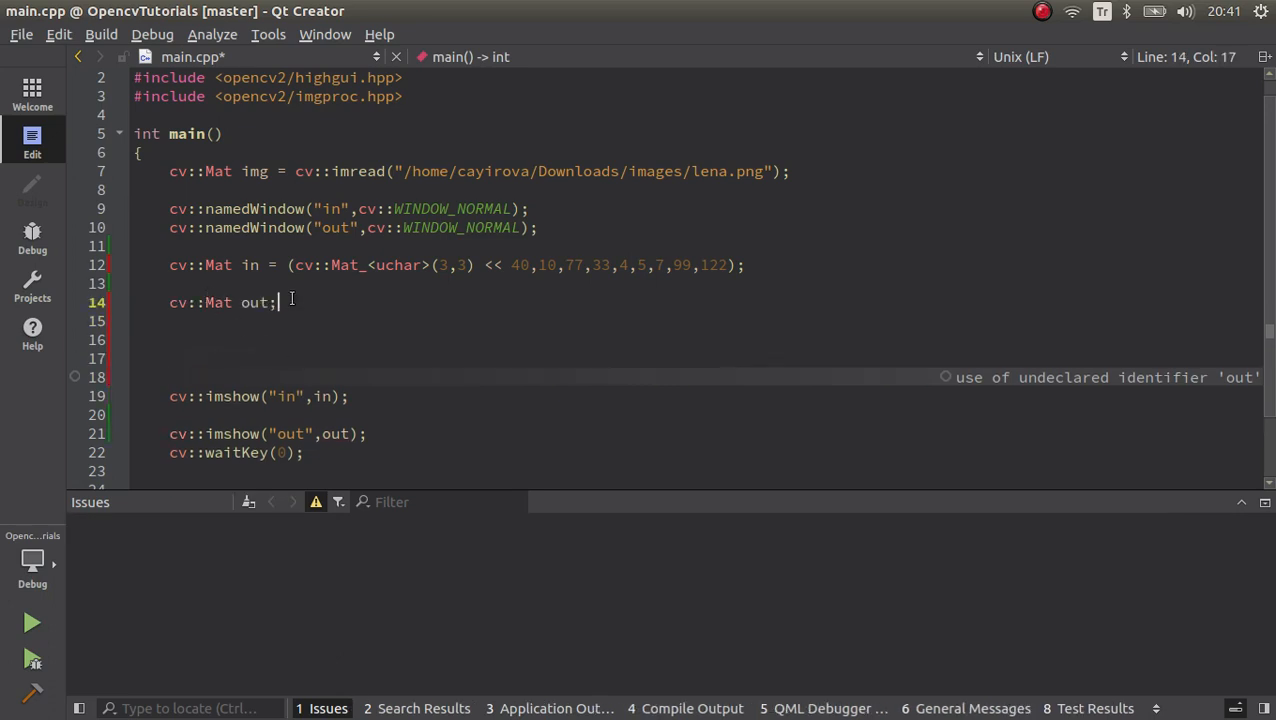
pyautogui.write('CV::')
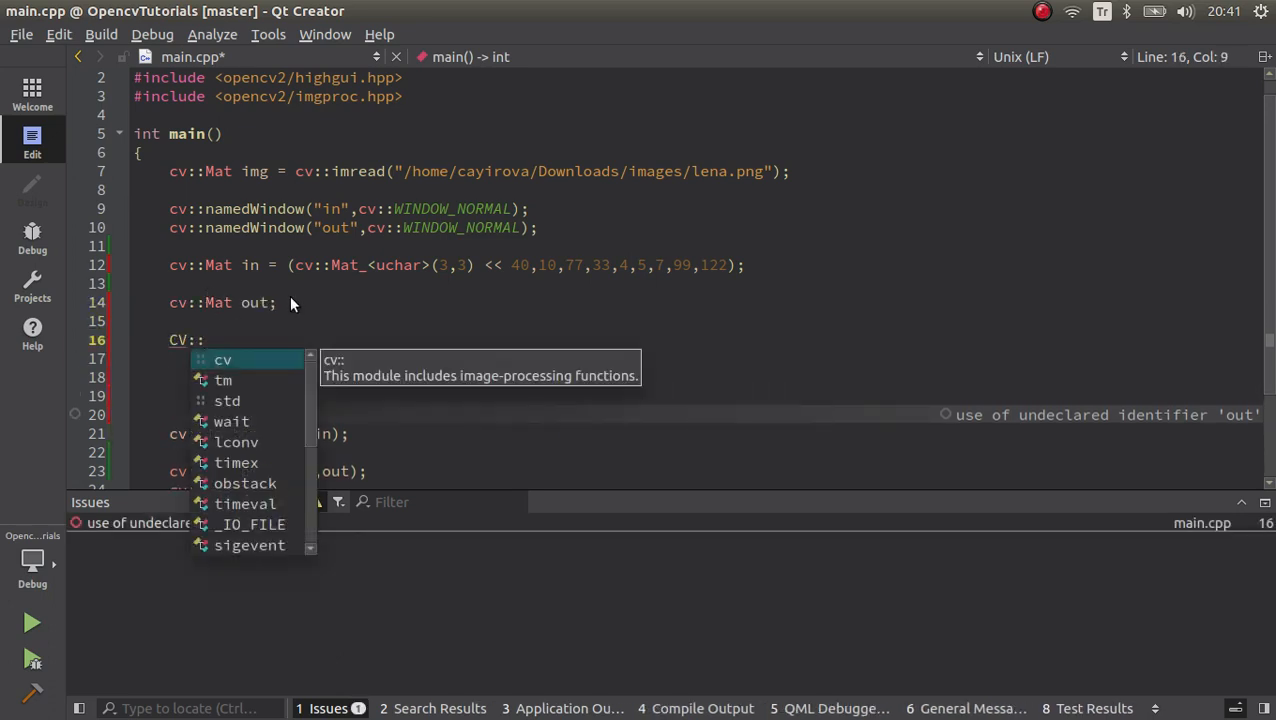
pyautogui.write('sort(')
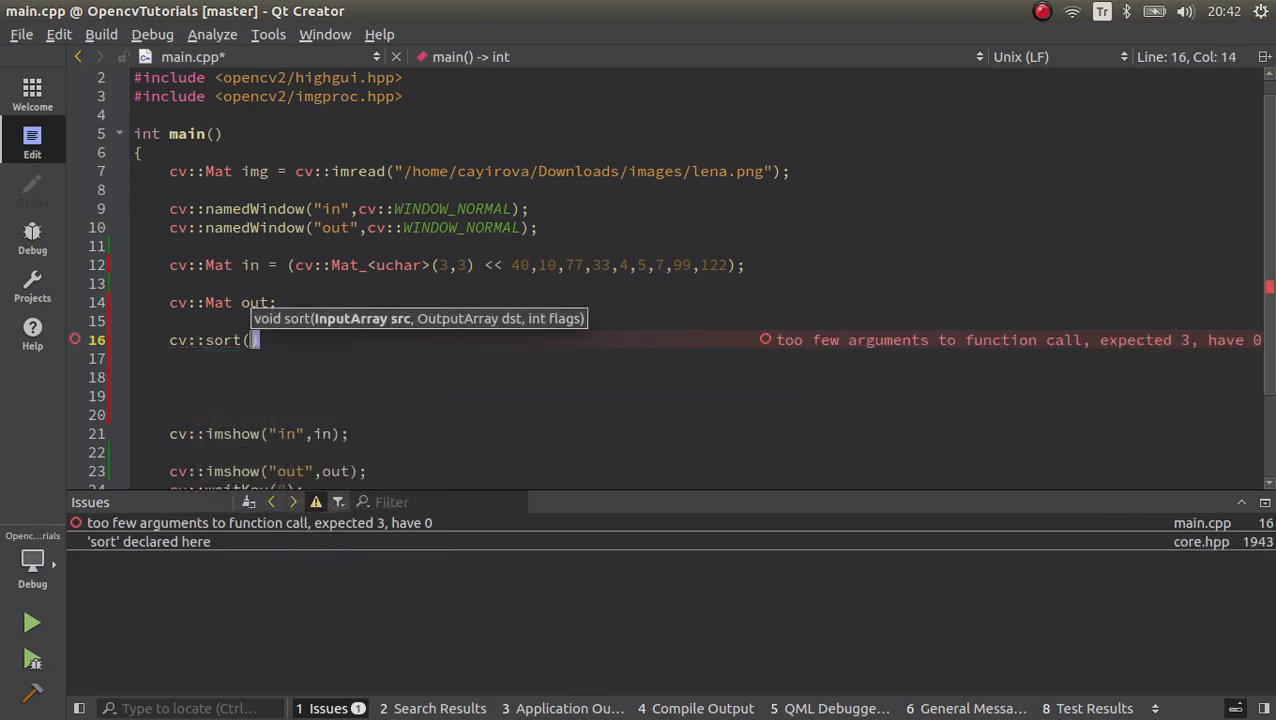
pyautogui.write('in,out')
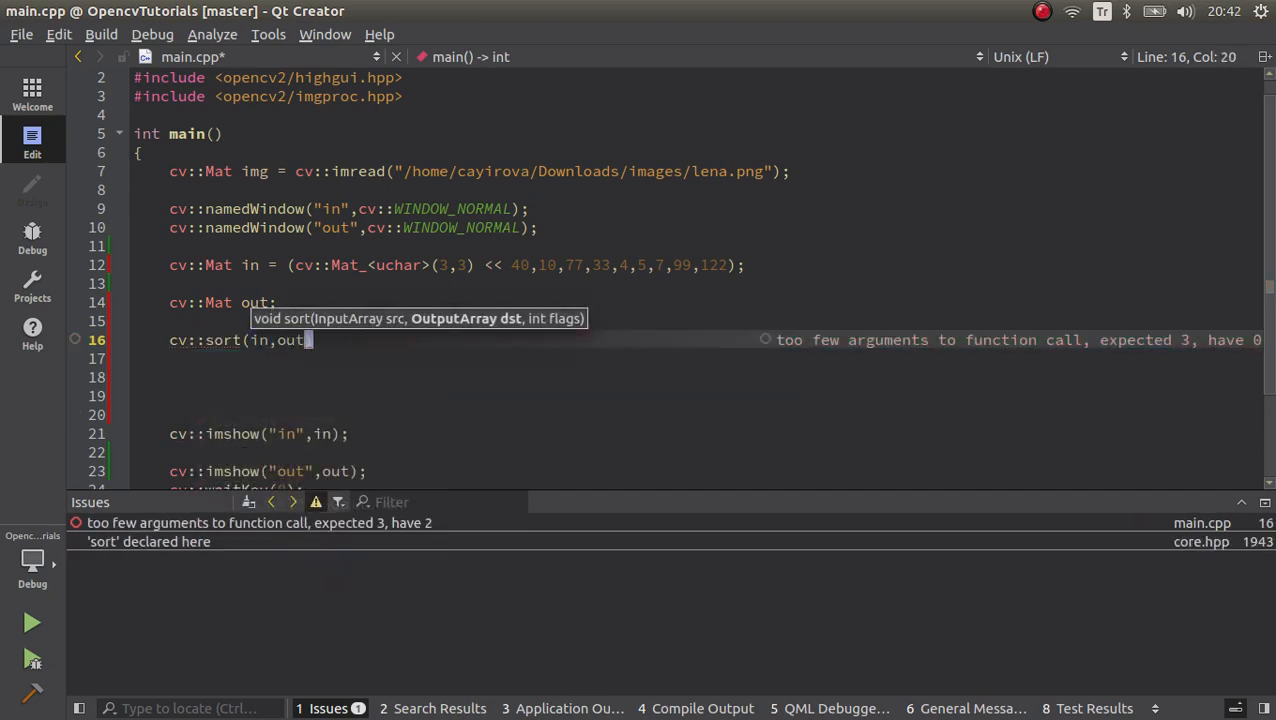
pyautogui.write(',cV')
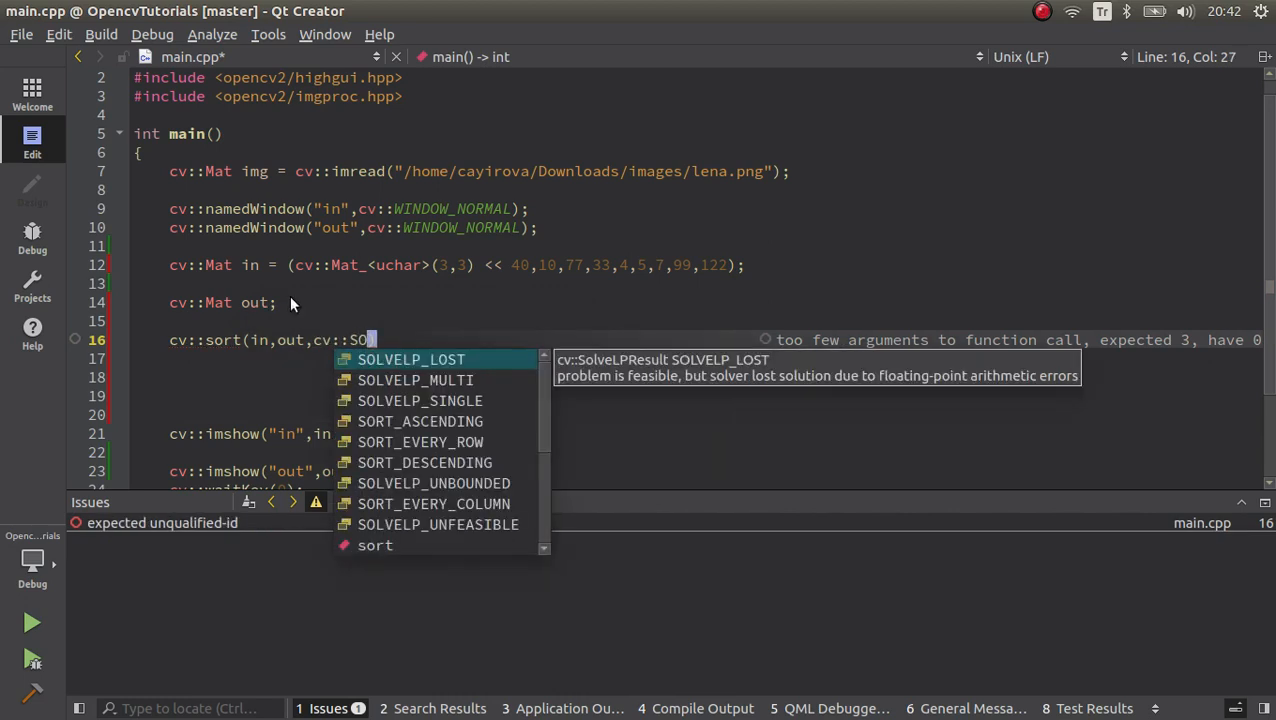
pyautogui.write('RT_EVERY_ROW')
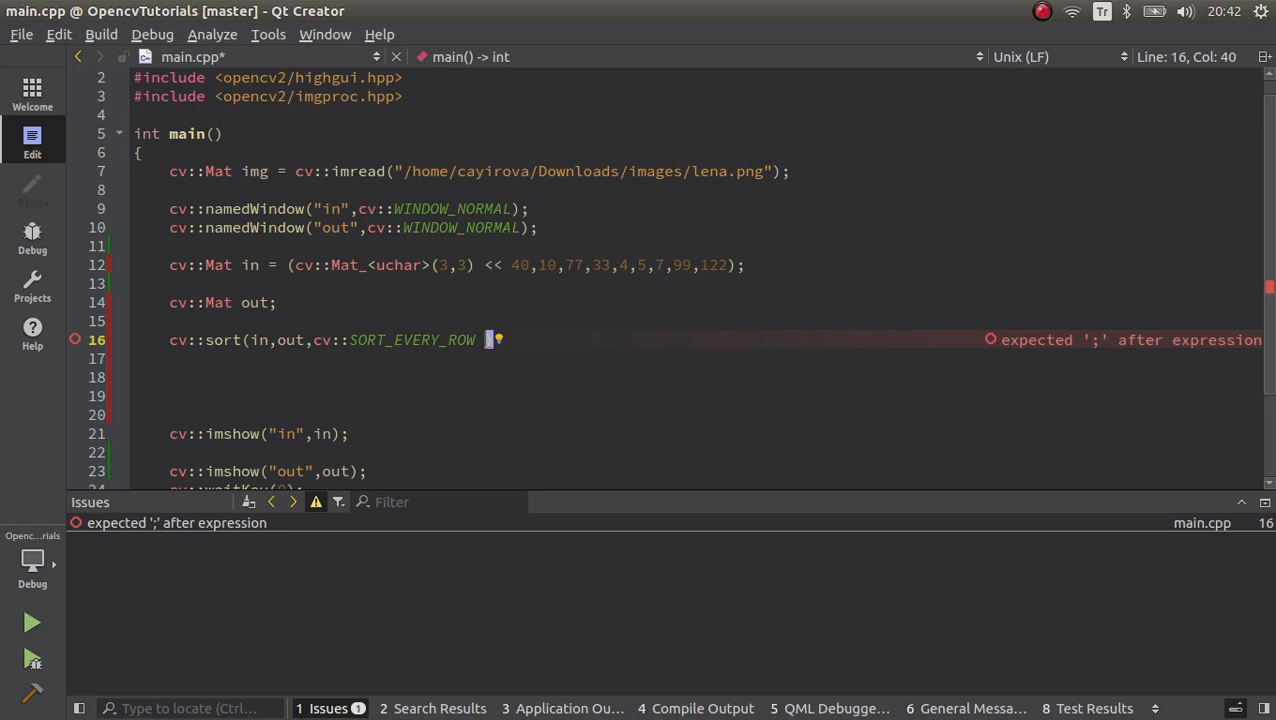
pyautogui.write(';')
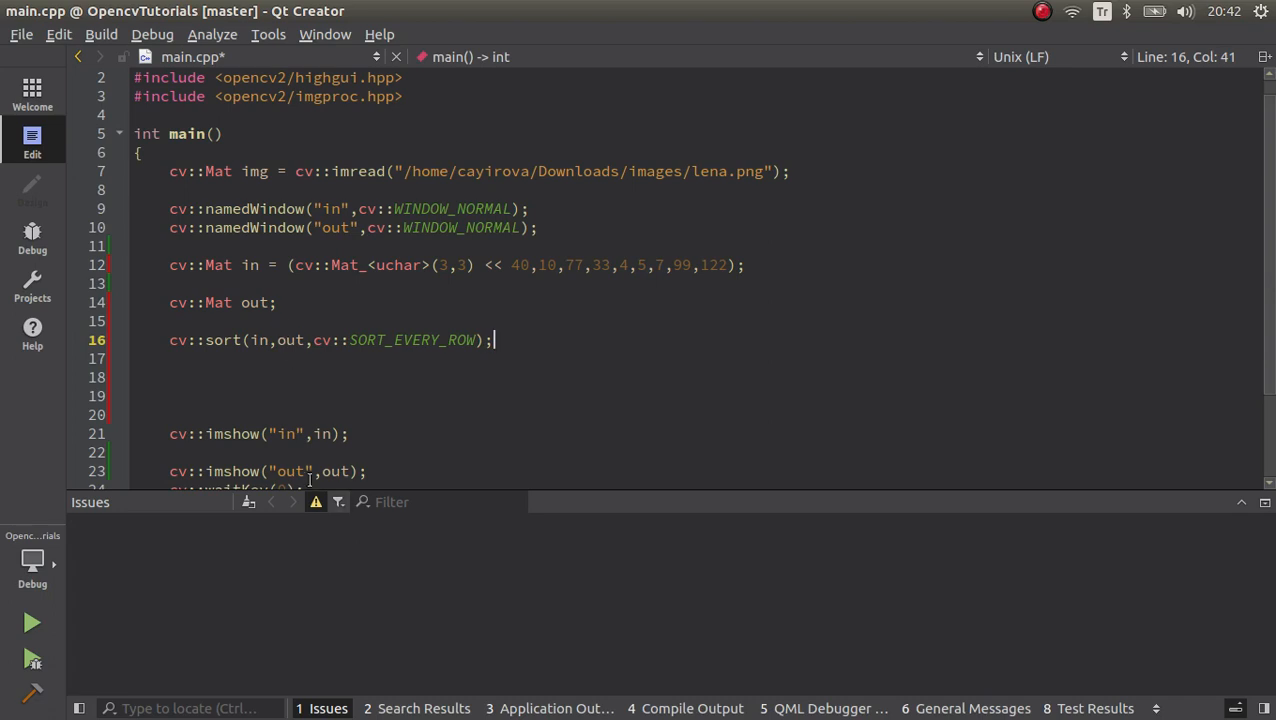
pyautogui.press('ctrl+s')
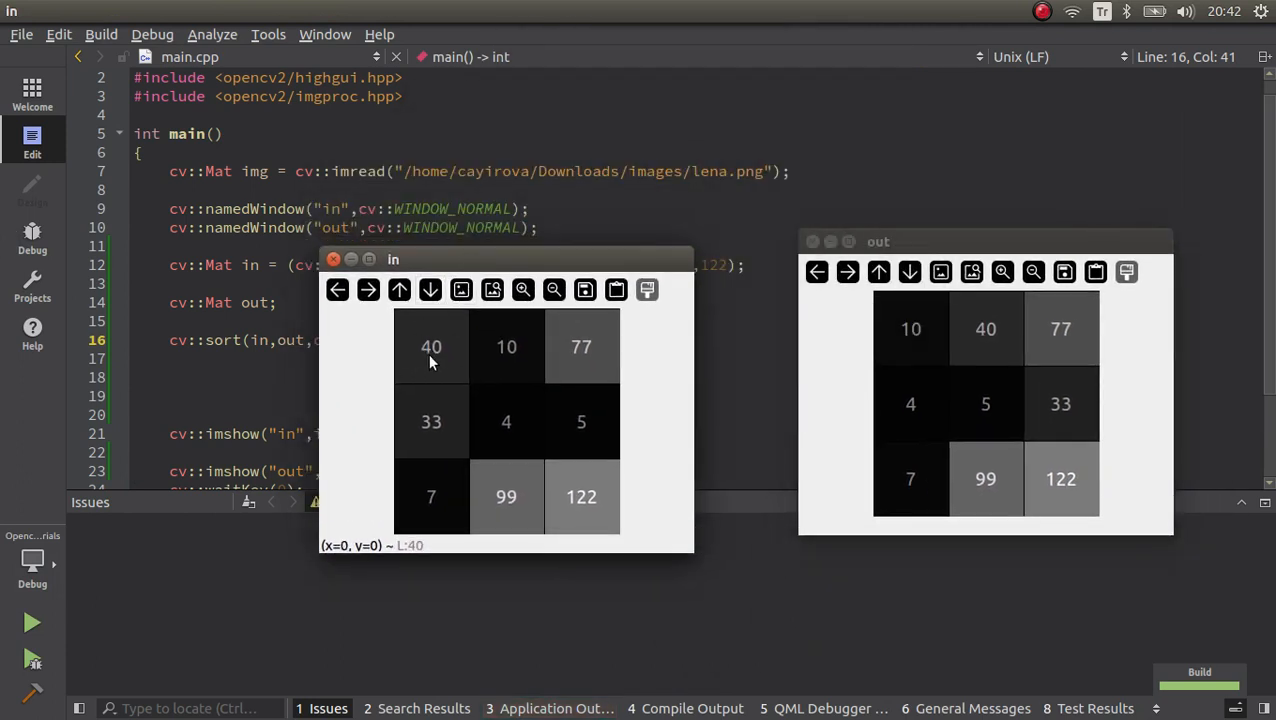
pyautogui.moveTo(903, 340)
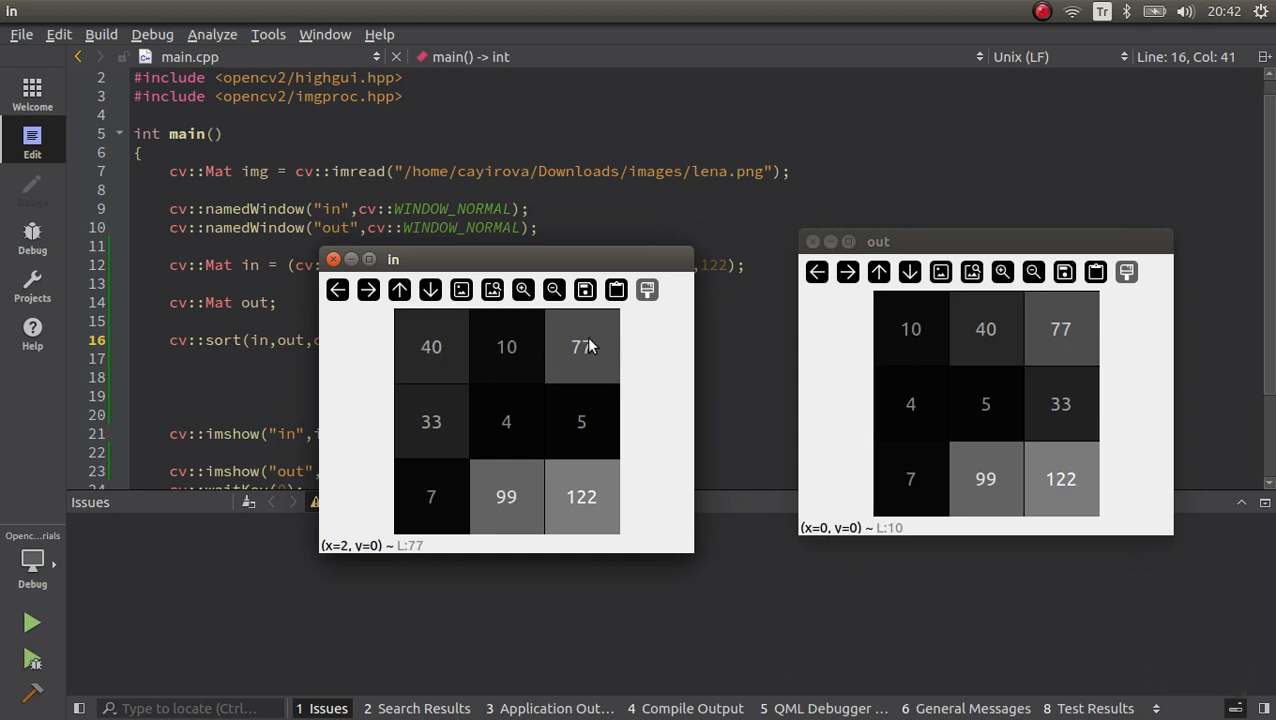
pyautogui.moveTo(1060, 478)
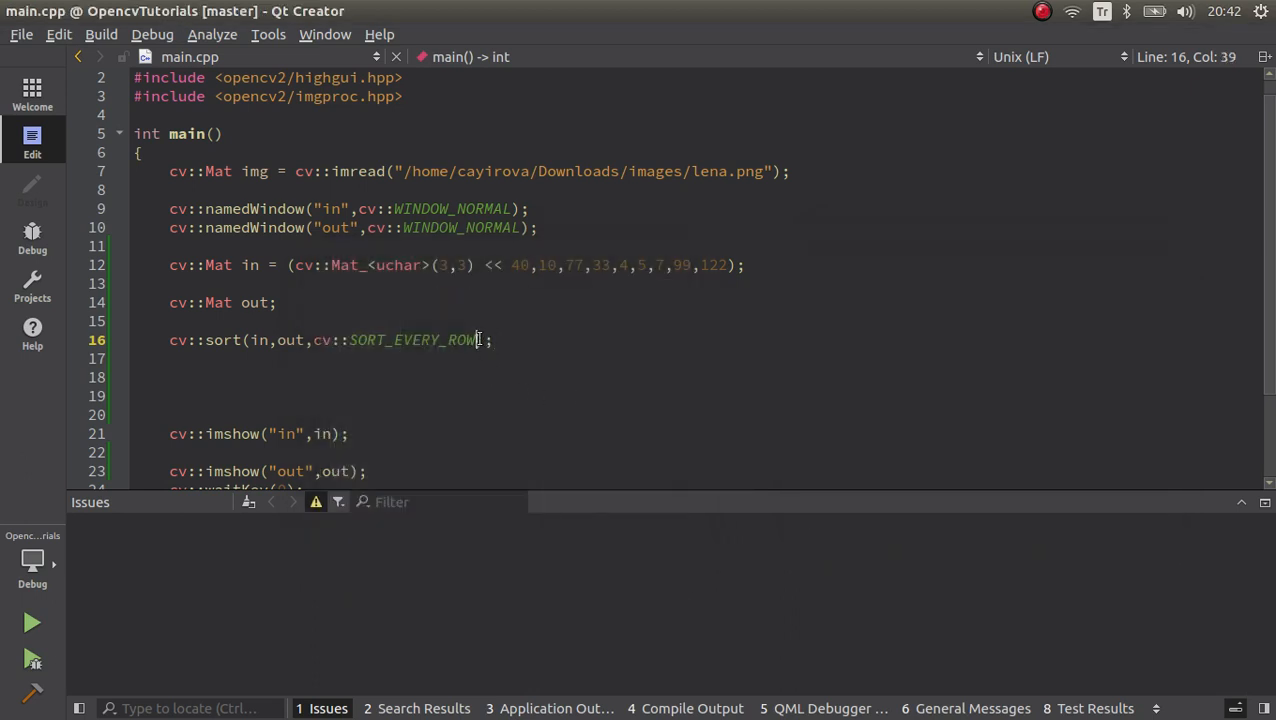
# - Add + cv::SORT_DESCENDING to the sort flags and rerun to see rows sorted descending
pyautogui.write('+')
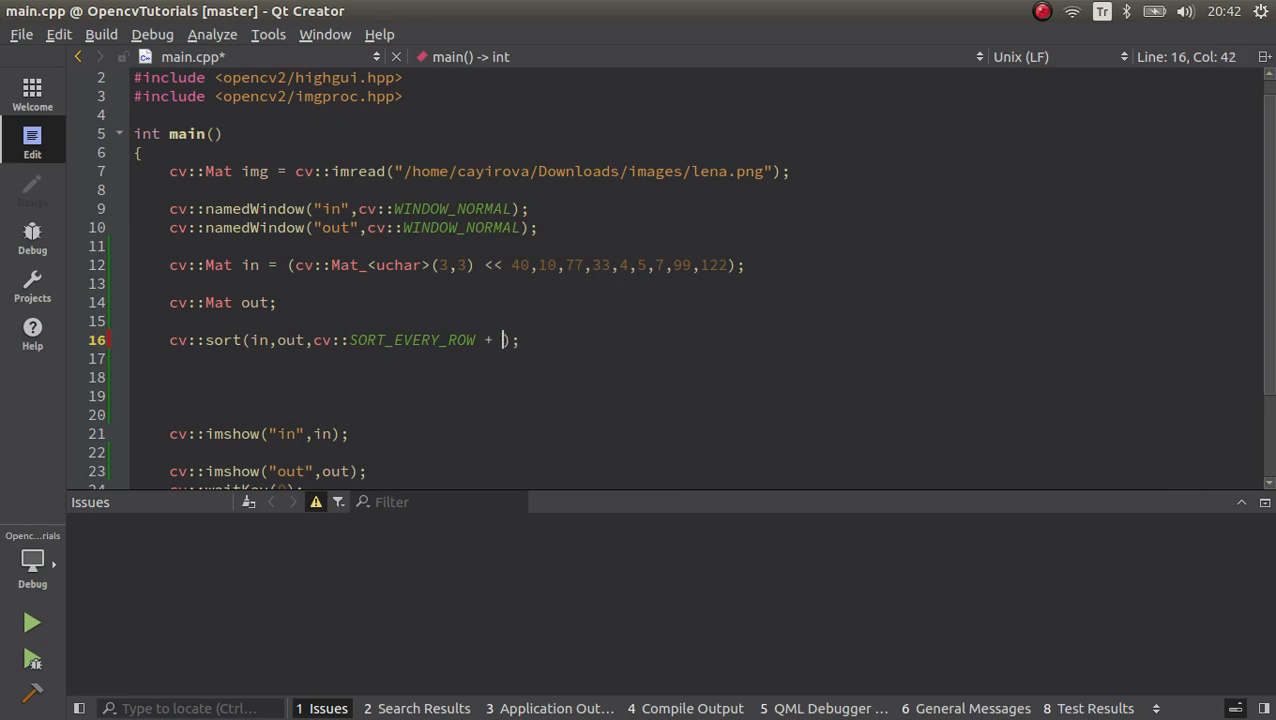
pyautogui.write('CV:')
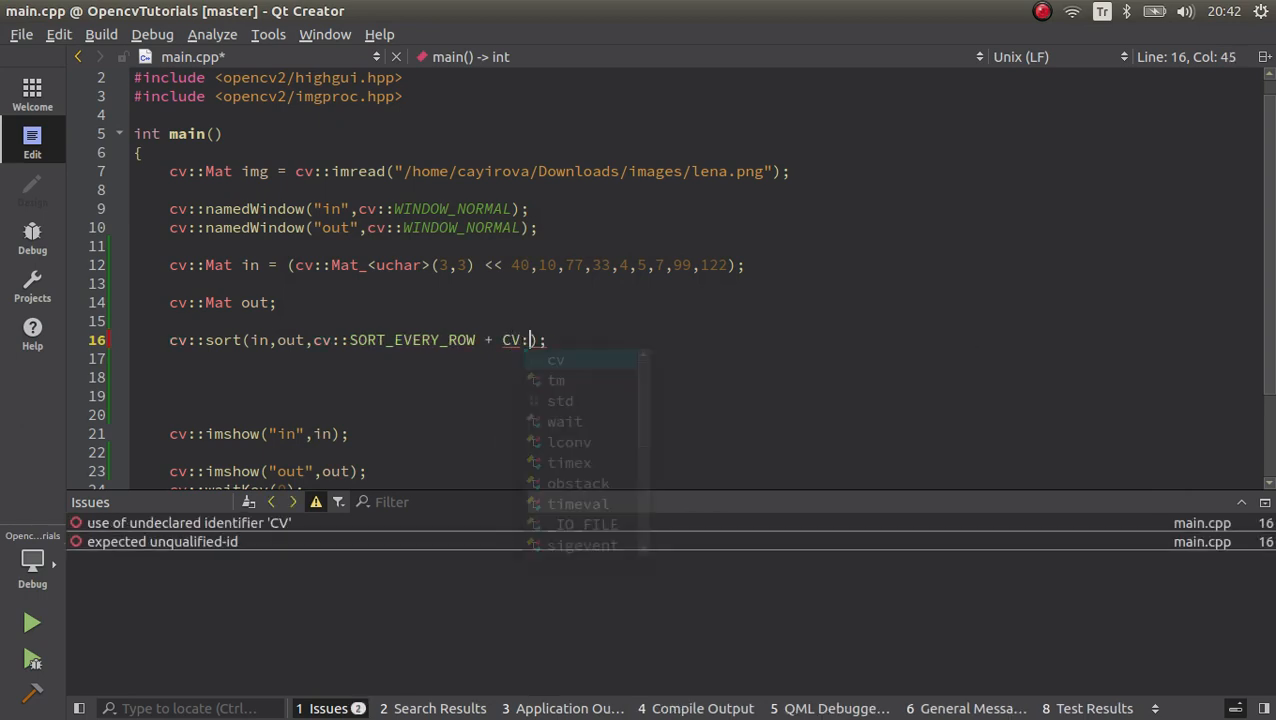
pyautogui.write(':')
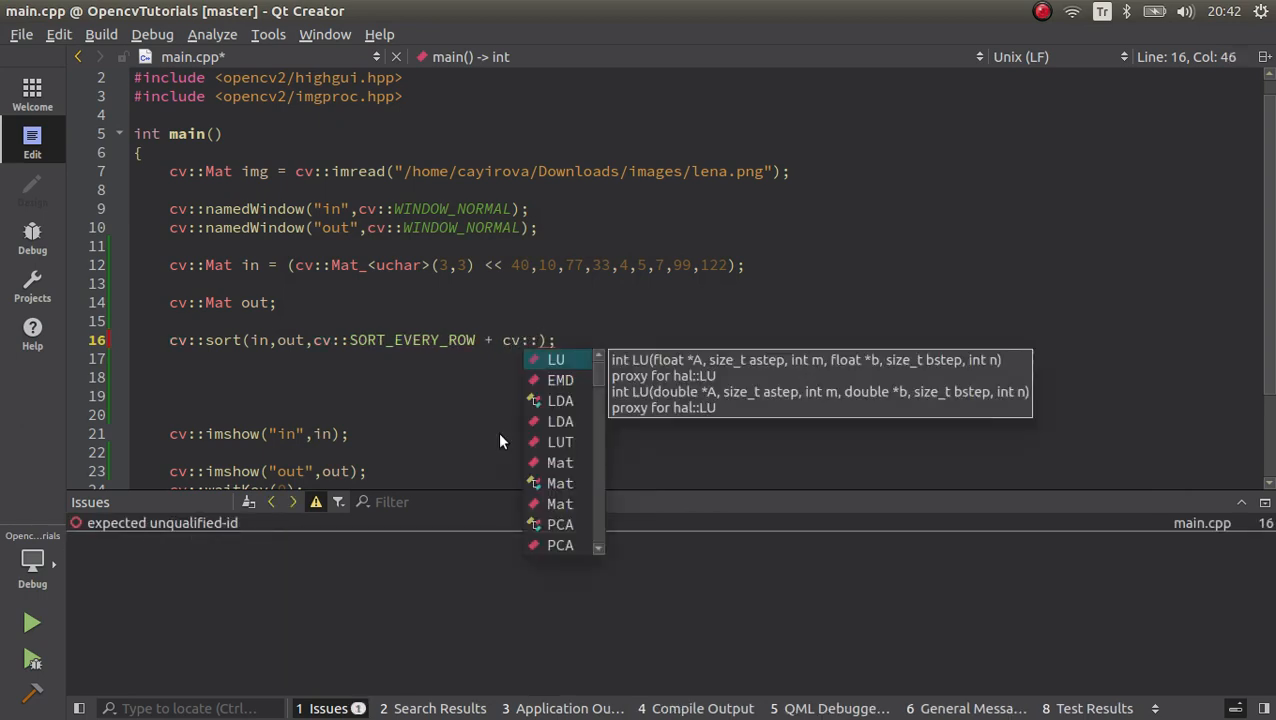
pyautogui.write('SORT_DESCENDING')
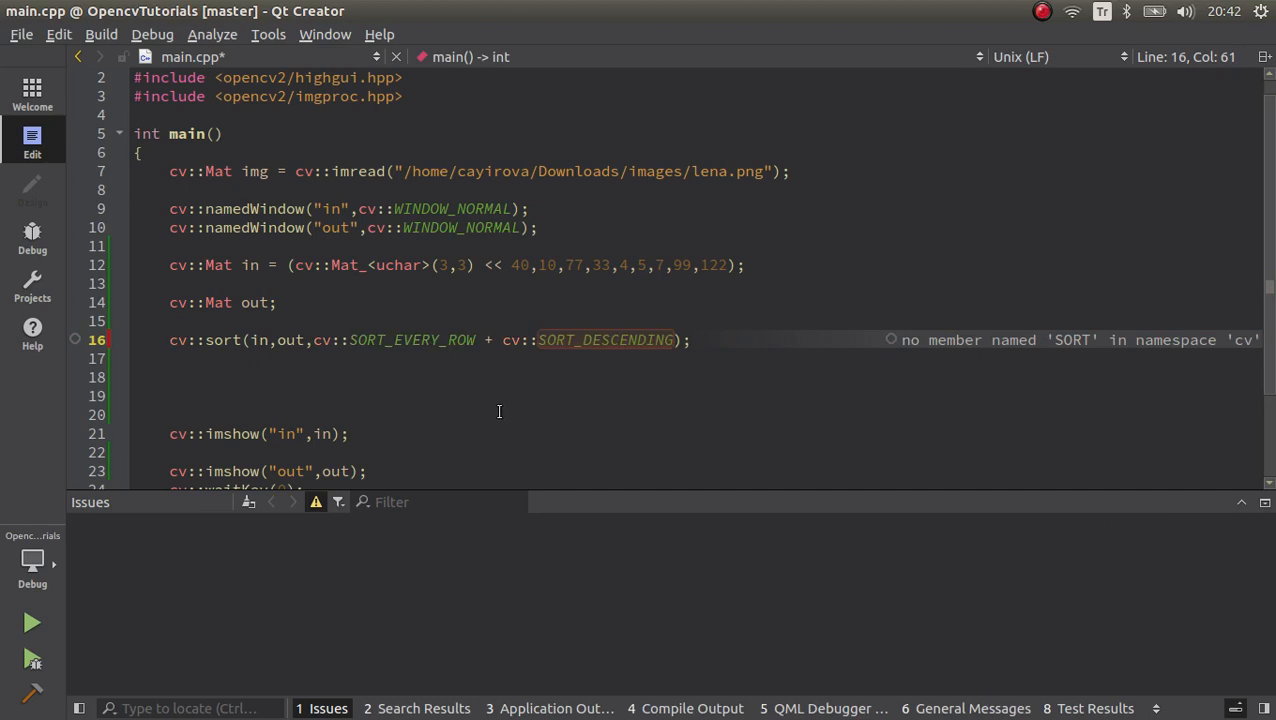
pyautogui.click(32, 623)
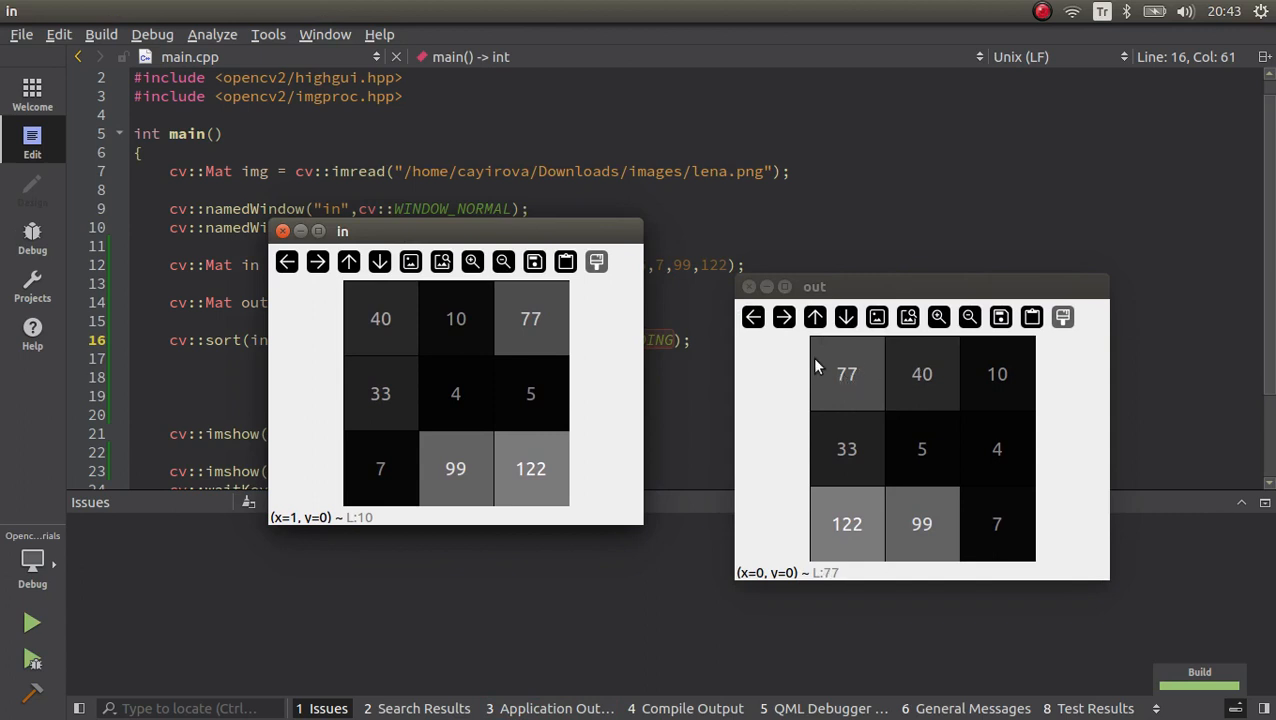
pyautogui.moveTo(862, 380)
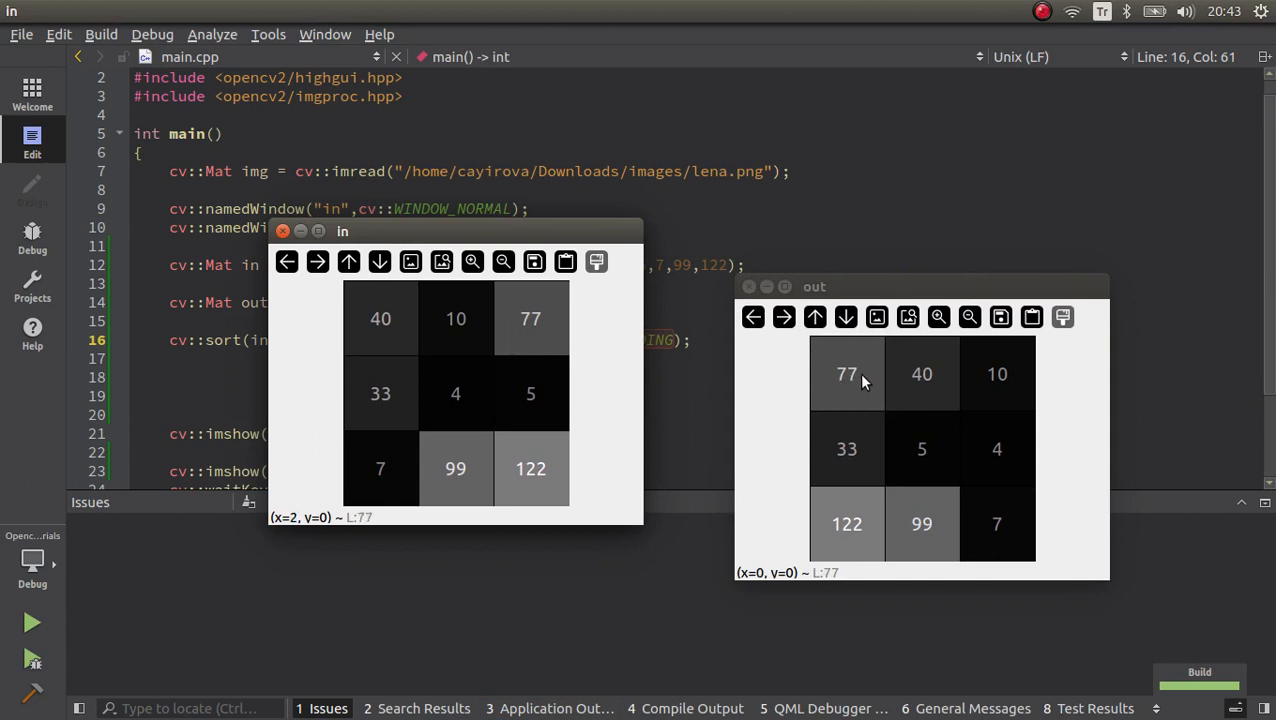
pyautogui.moveTo(997, 373)
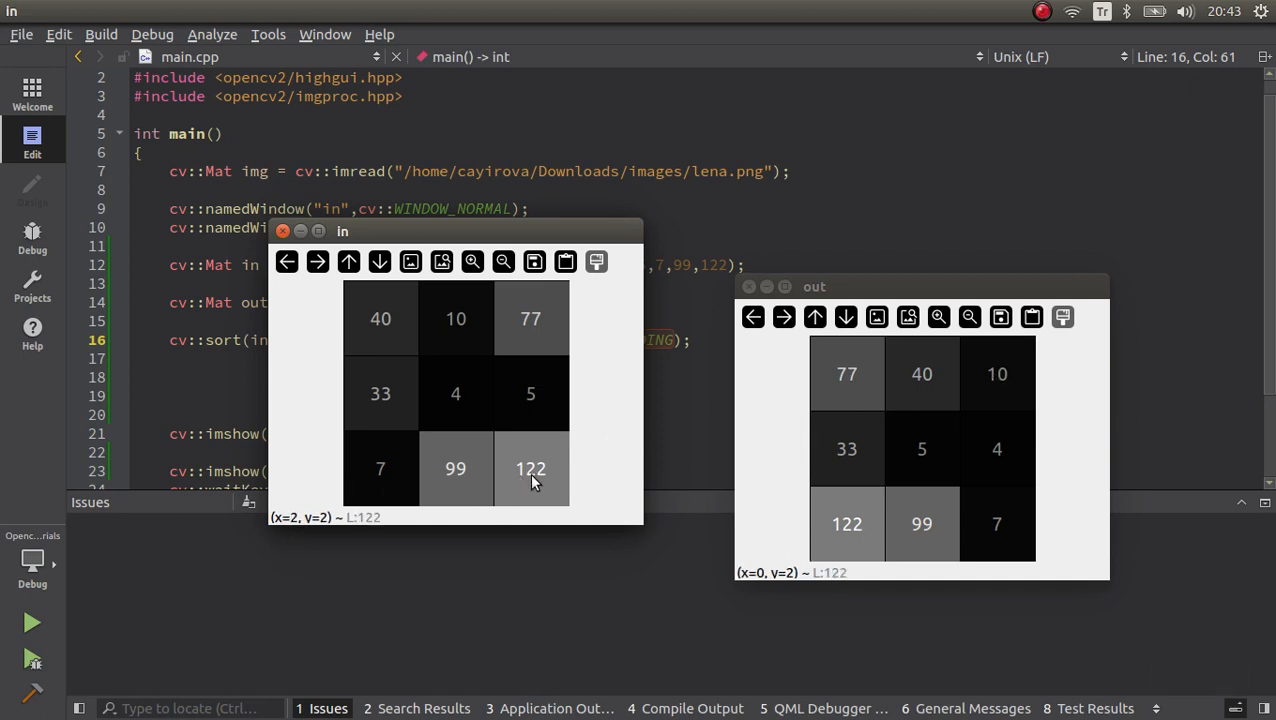
pyautogui.moveTo(997, 523)
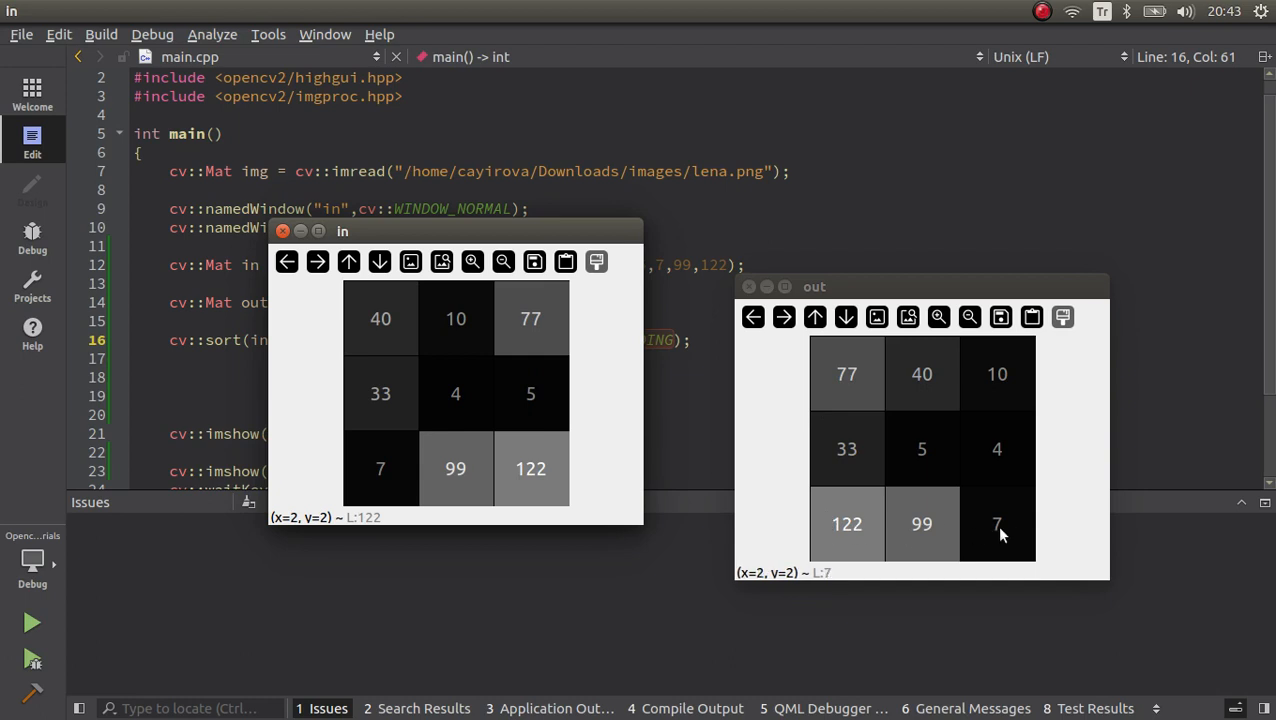
pyautogui.moveTo(380, 469)
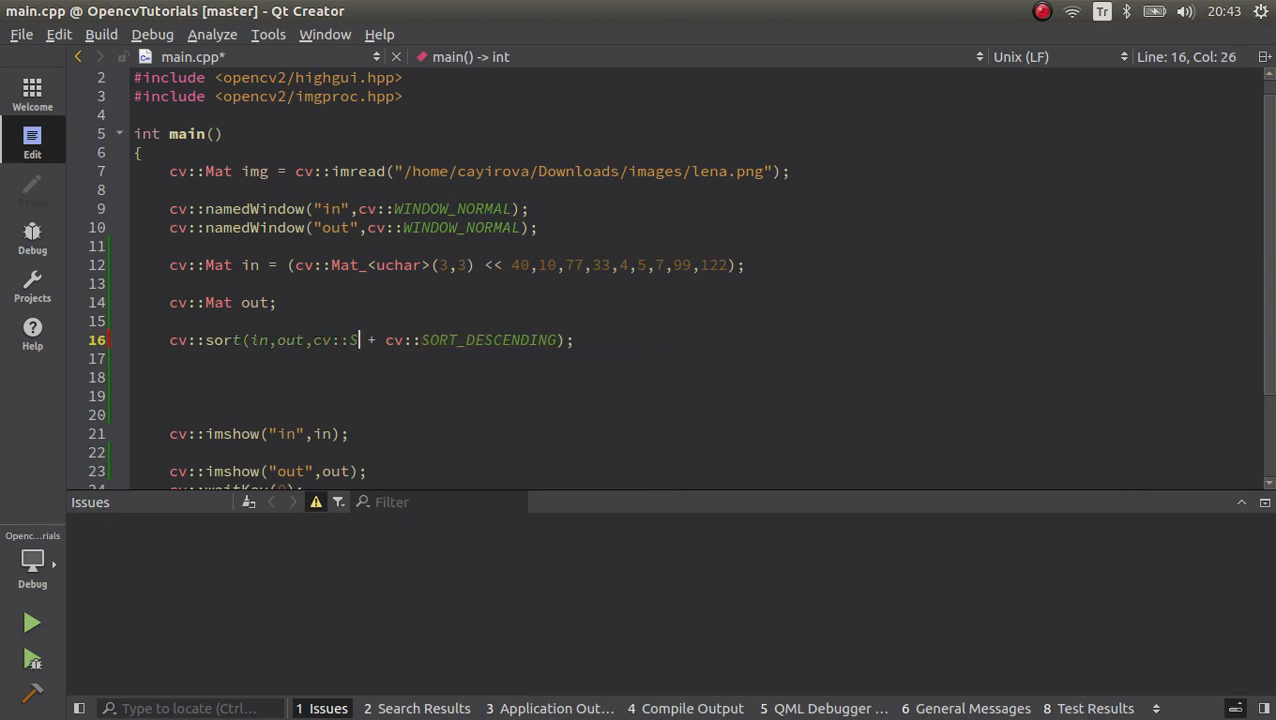
# - Switch the flag to SORT_EVERY_COLUMN and rerun to see columns sorted descending
pyautogui.write('ORT_EVERY_COLUMN')
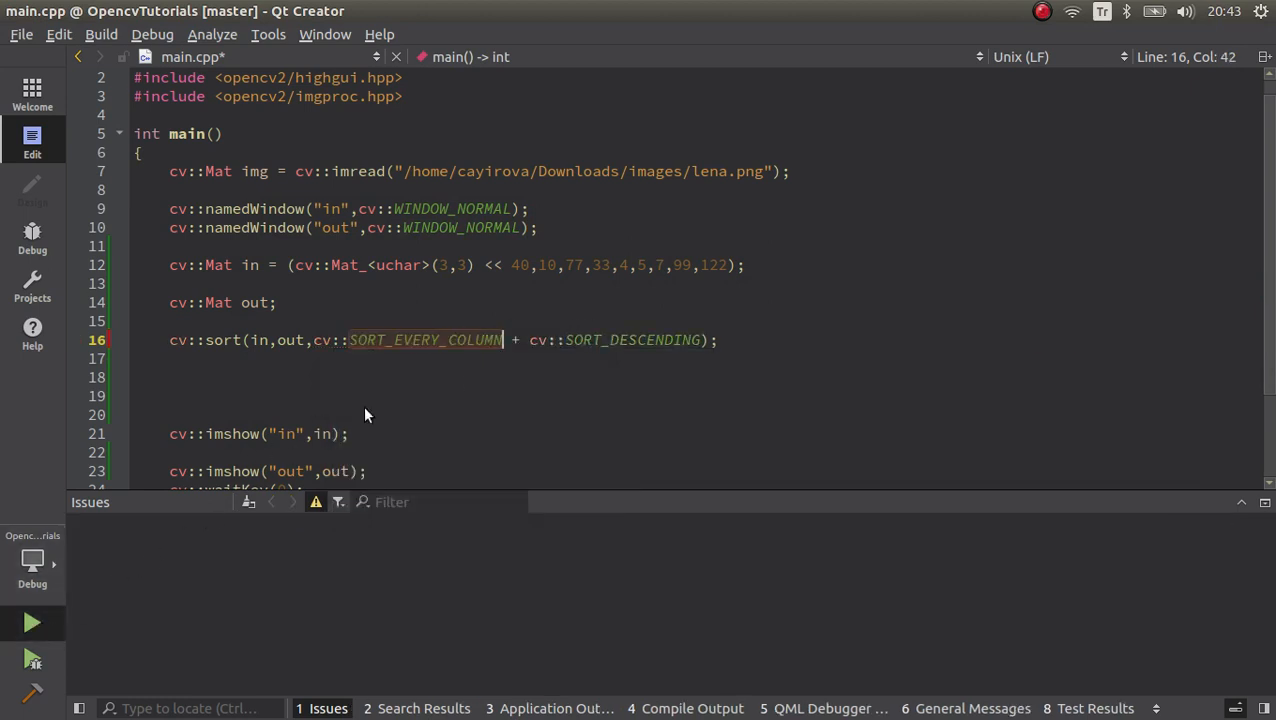
pyautogui.click(32, 622)
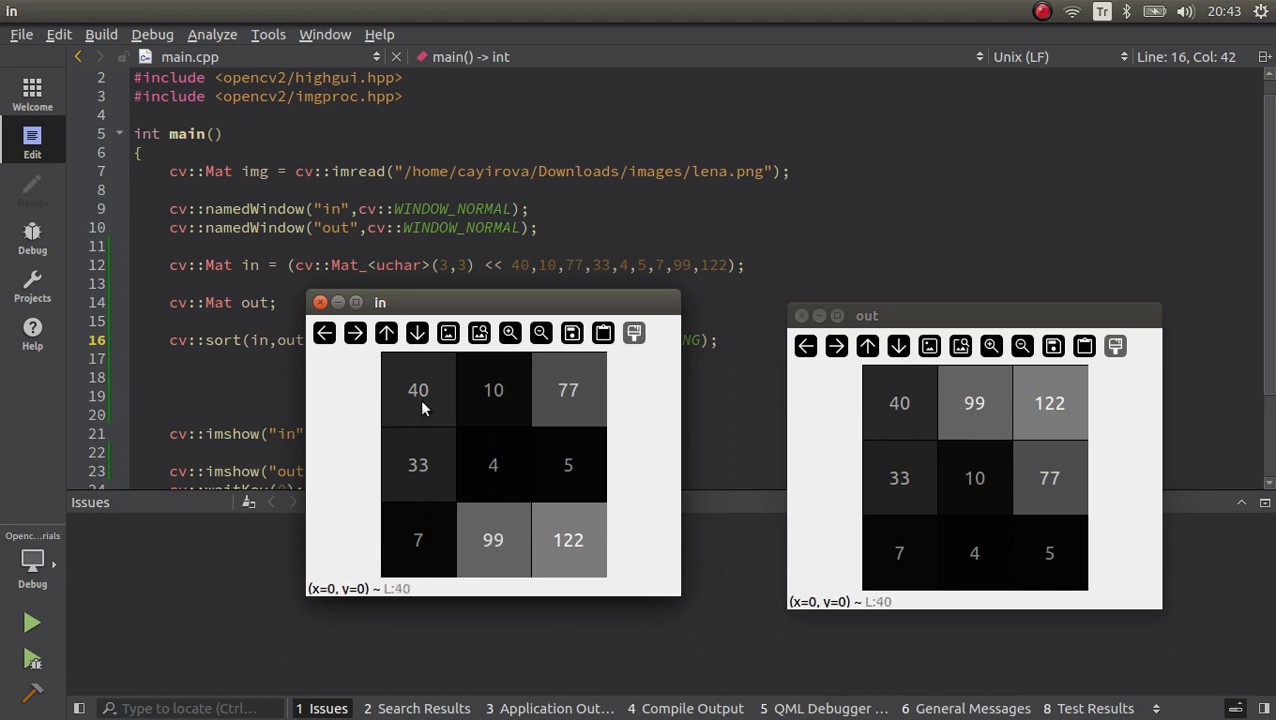
pyautogui.moveTo(402, 393)
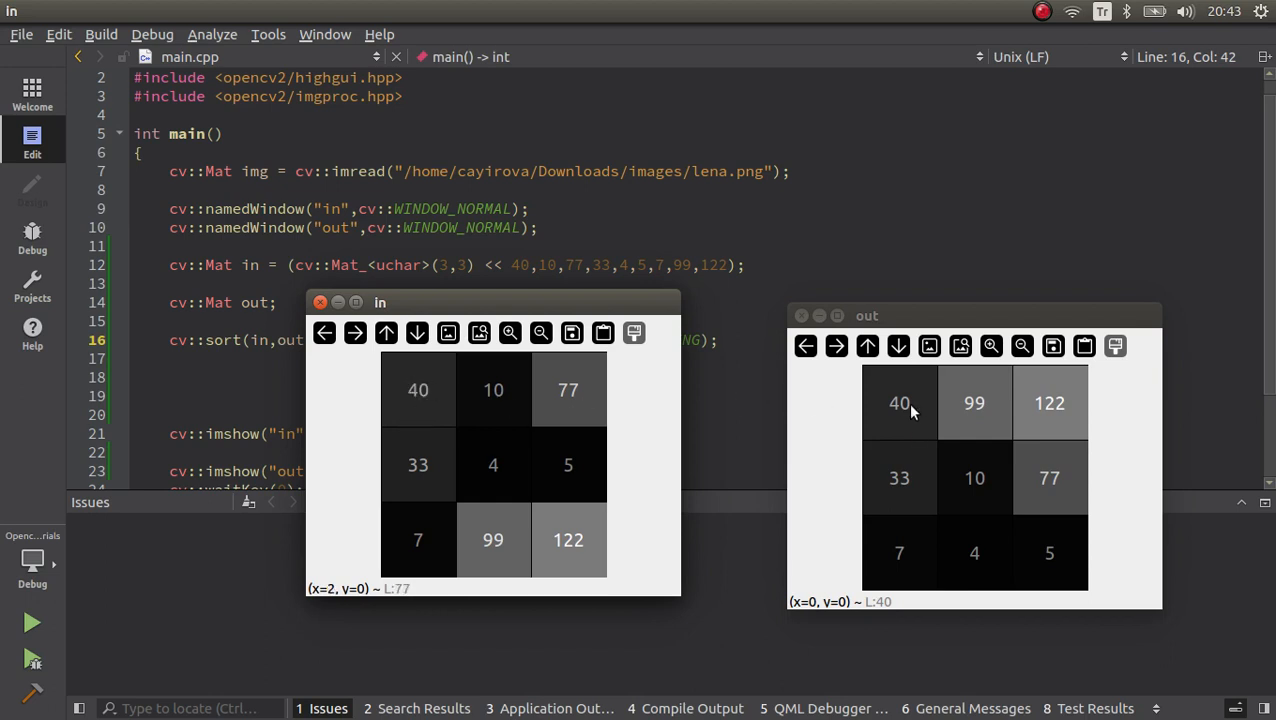
pyautogui.moveTo(866, 408)
pyautogui.write('mg')
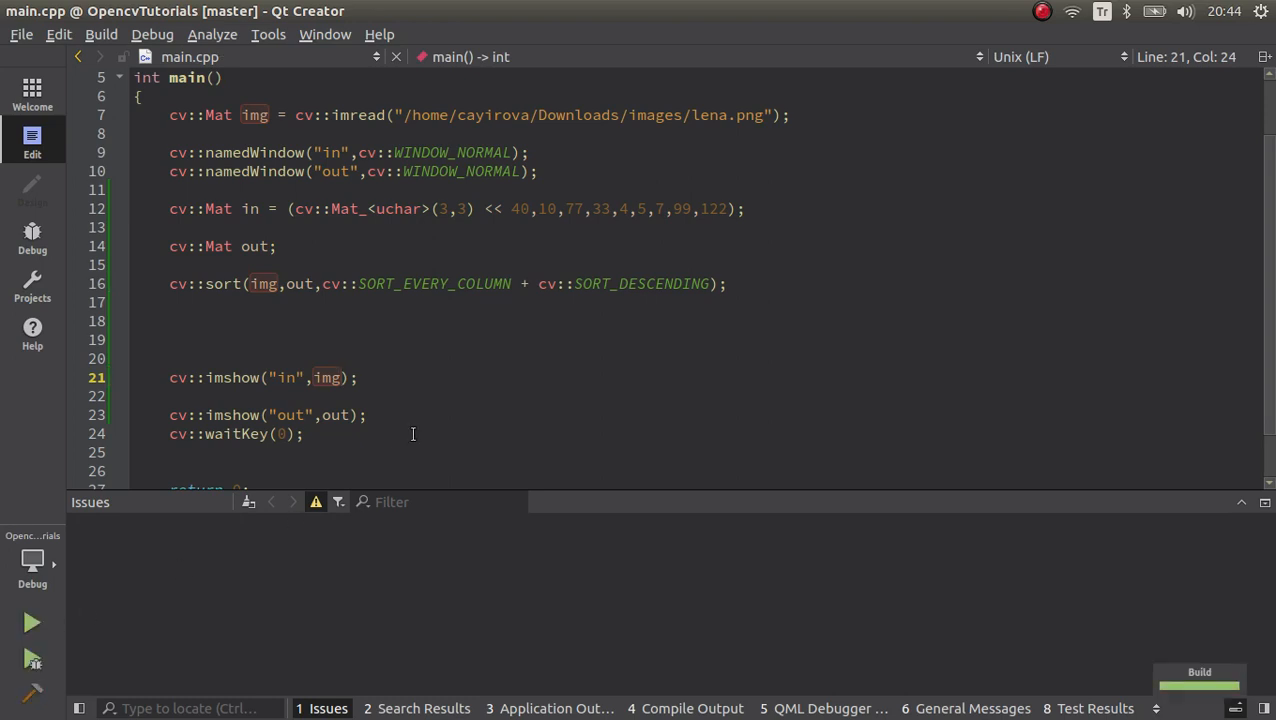
# - Run the program sorting and displaying the Lena image img instead of the matrix
pyautogui.click(31, 622)
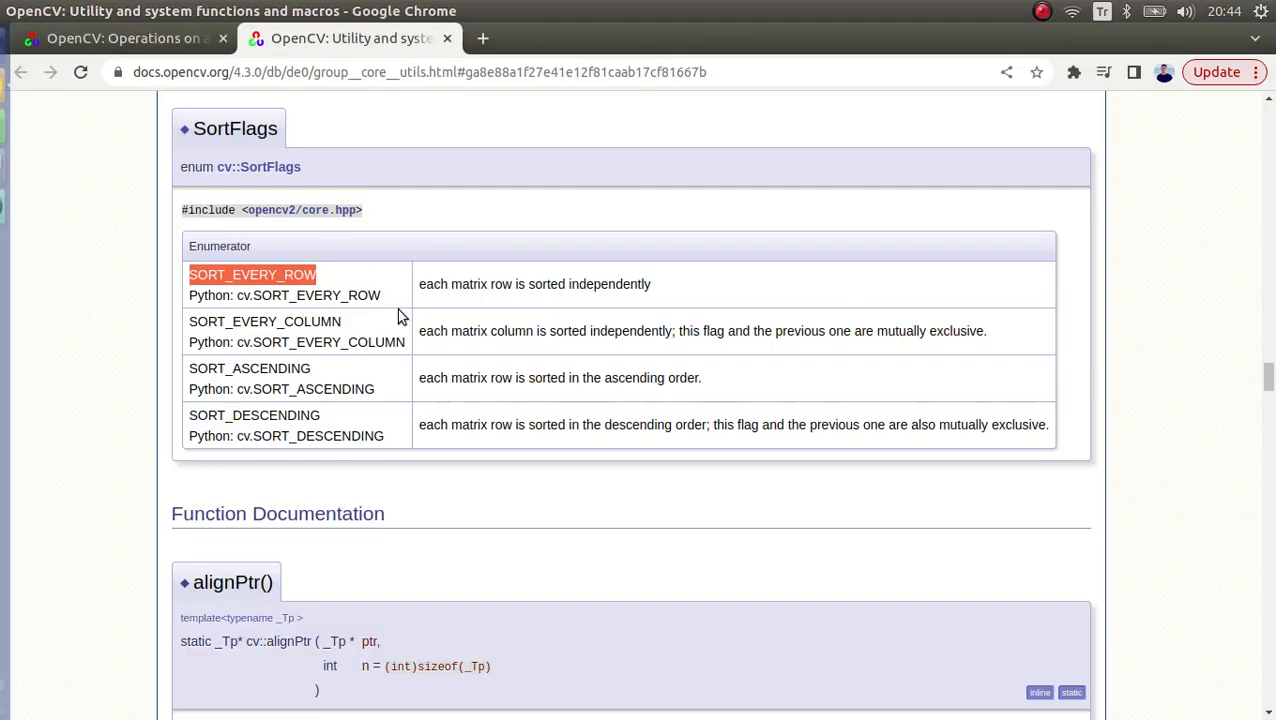
# - Return to the sort() documentation and highlight its single-channel input requirement
pyautogui.click(120, 38)
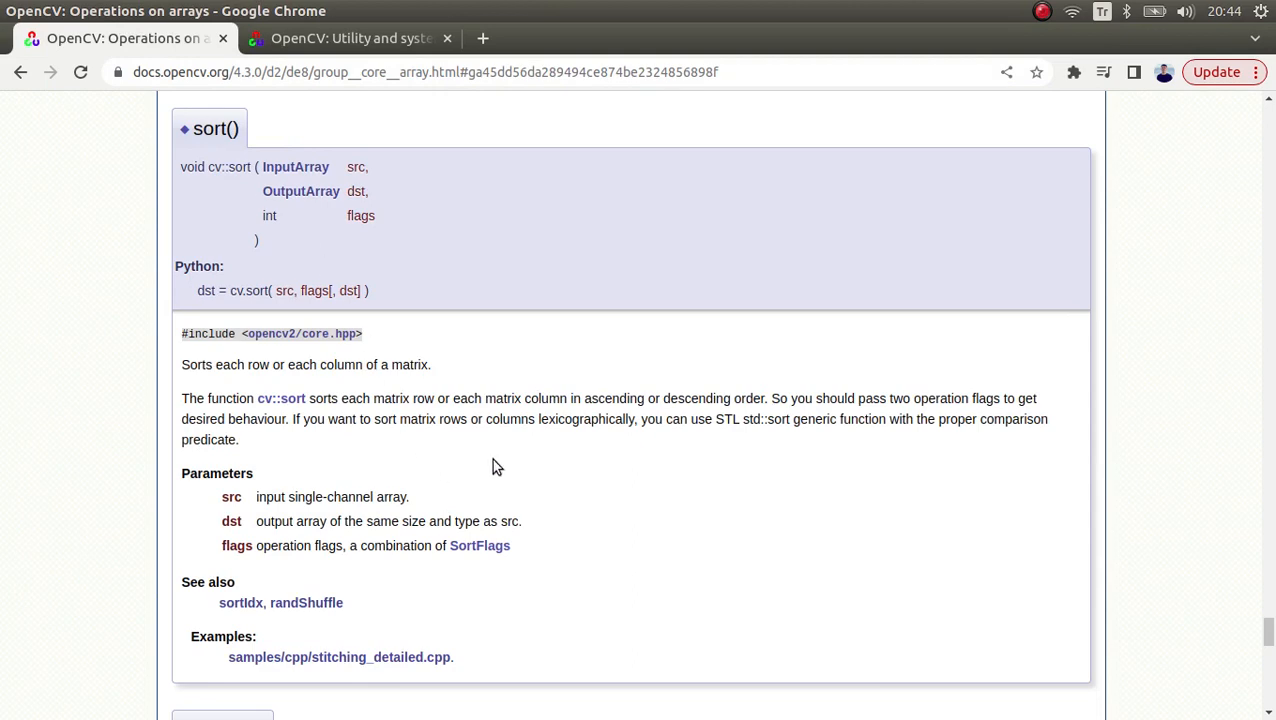
pyautogui.doubleClick(307, 497)
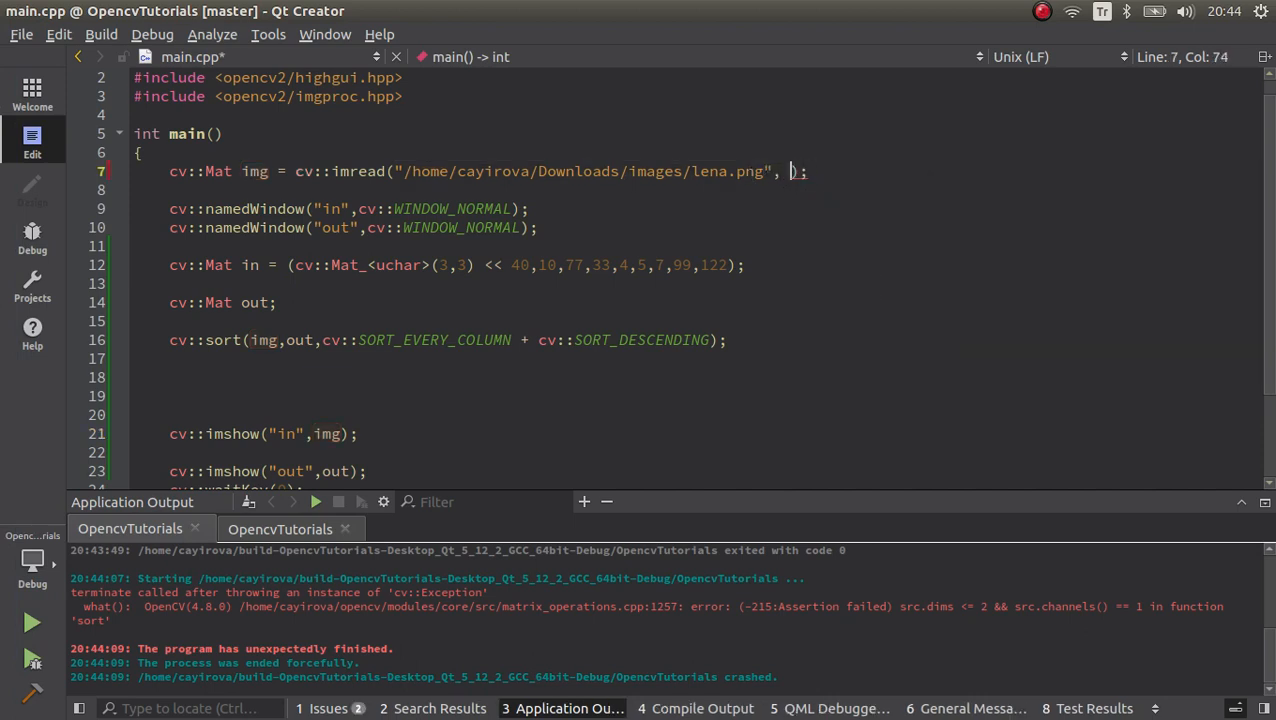
# - Load the image with cv::IMREAD_GRAYSCALE as imread's second argument and rerun
pyautogui.write('cv::I')
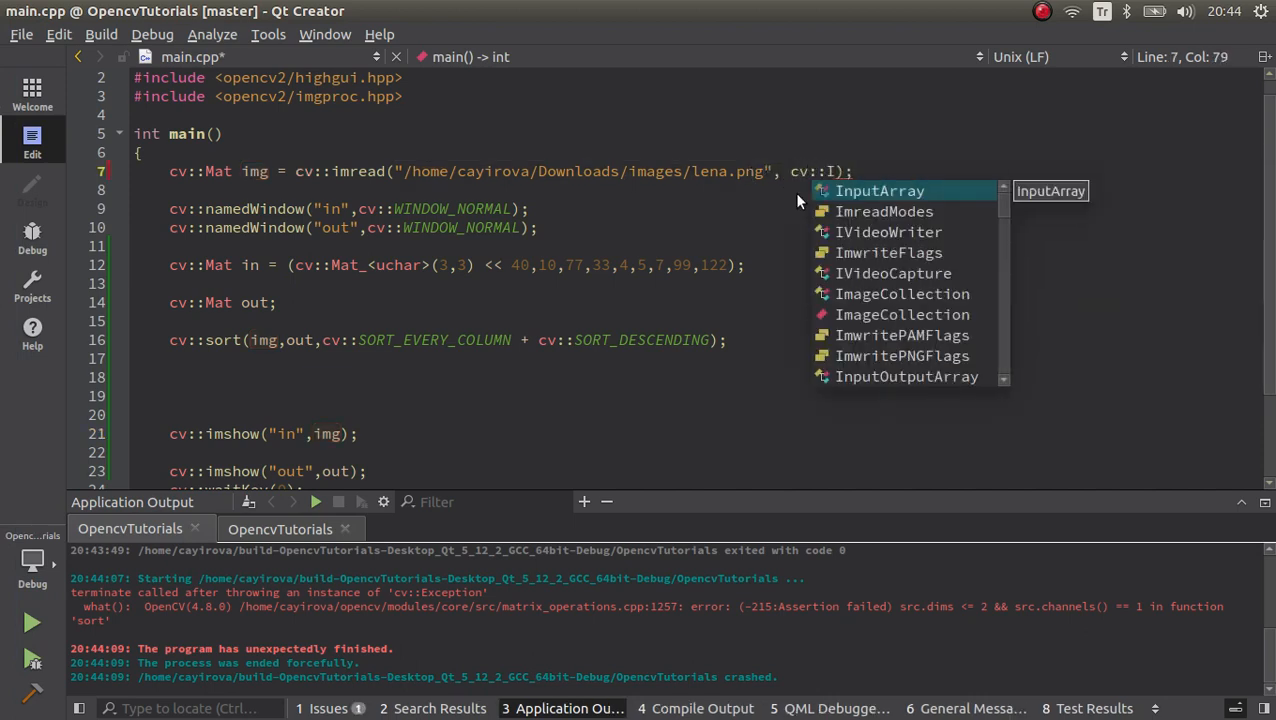
pyautogui.write('MRE')
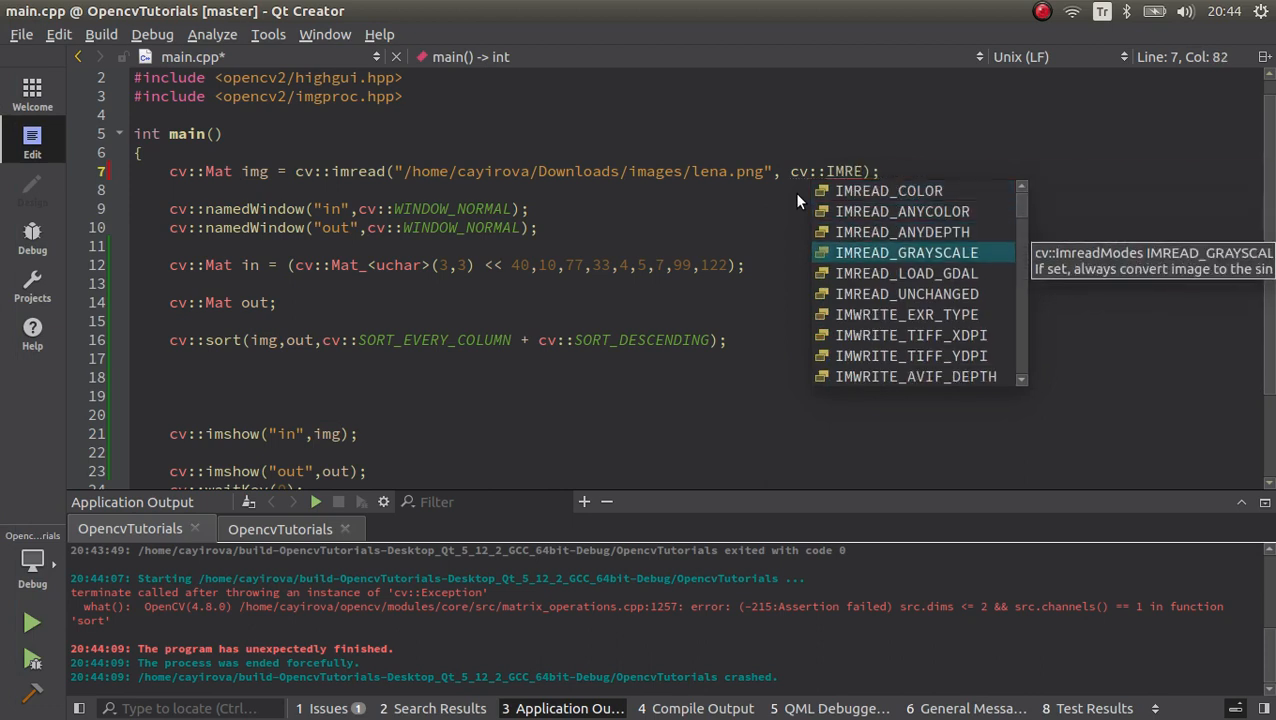
pyautogui.doubleClick(905, 252)
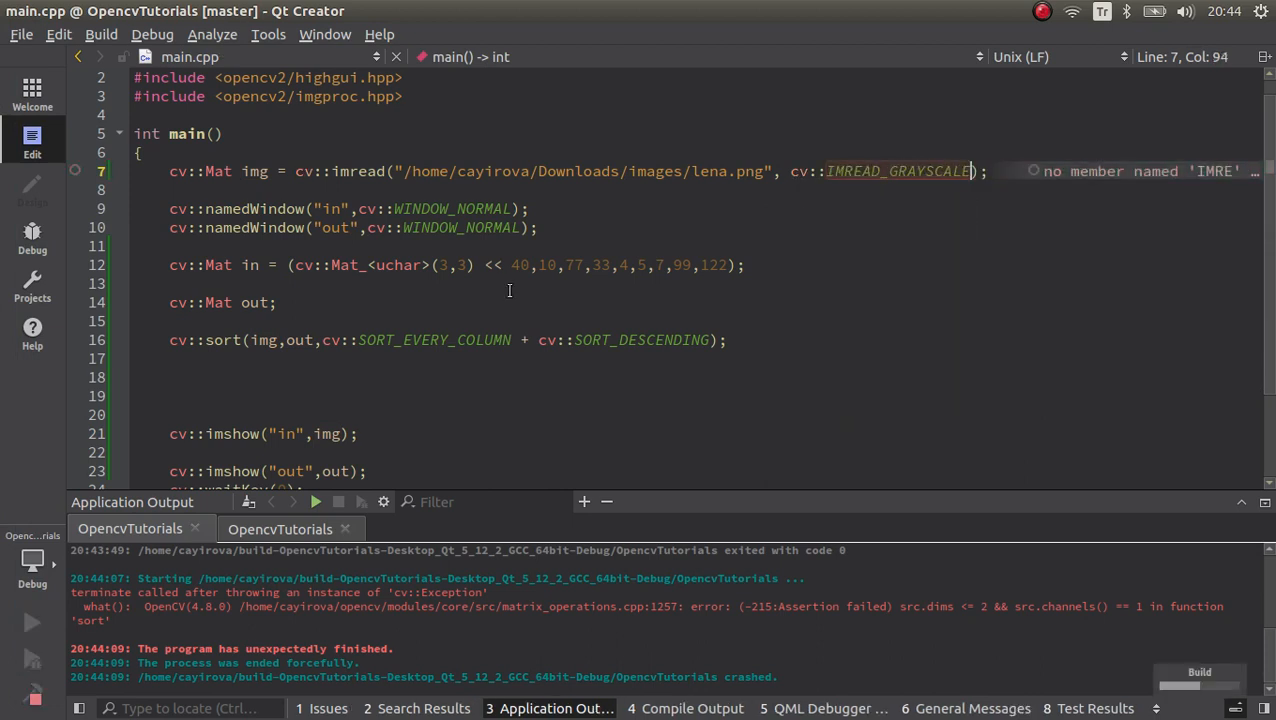
pyautogui.click(31, 622)
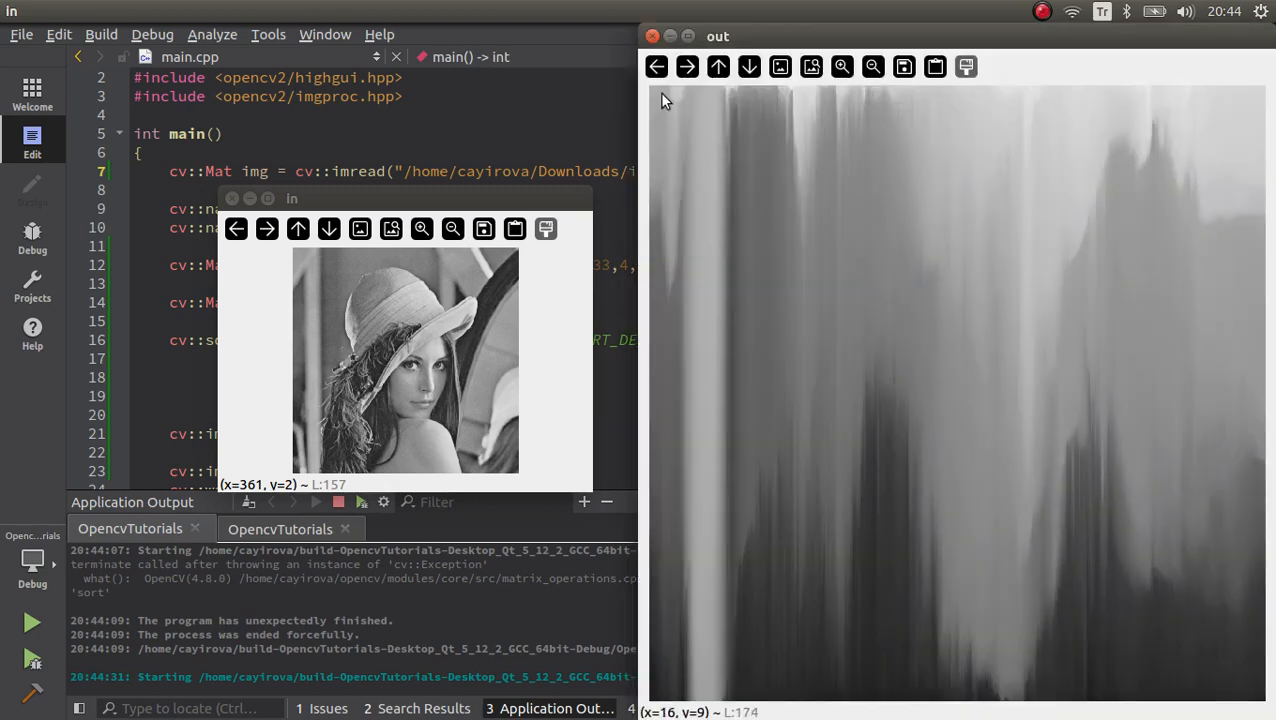
pyautogui.moveTo(683, 128)
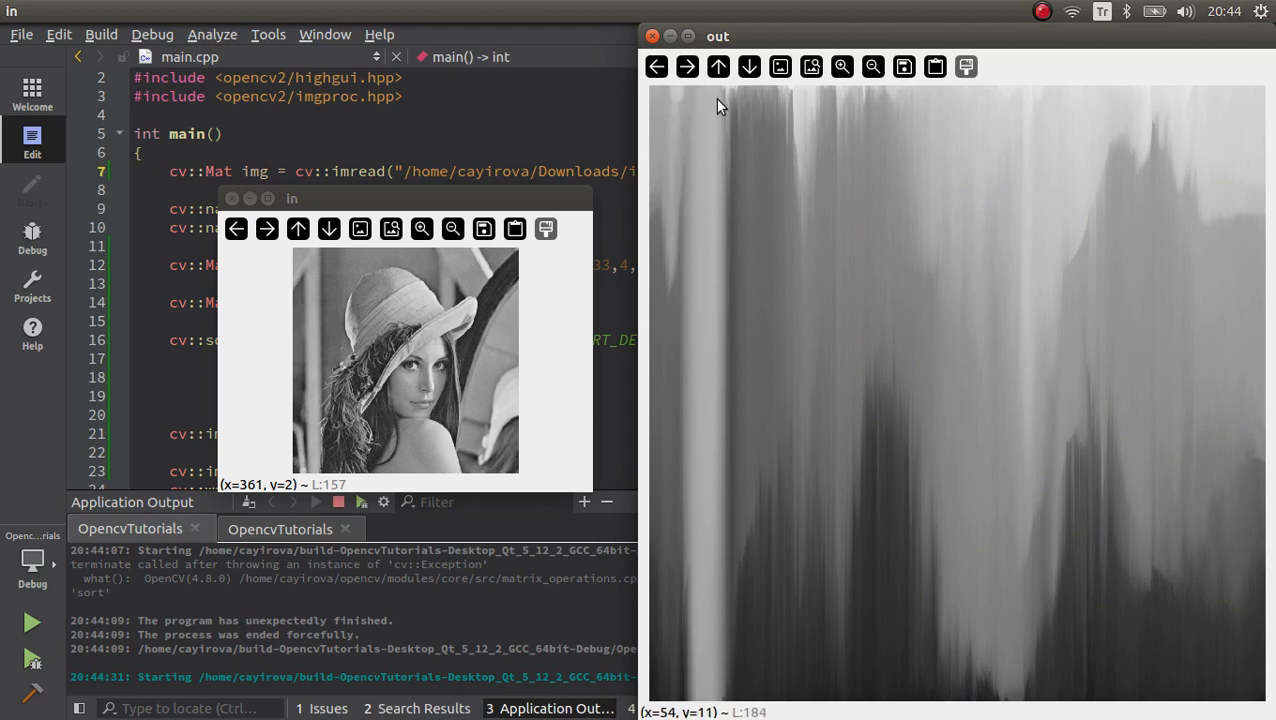
pyautogui.moveTo(1045, 105)
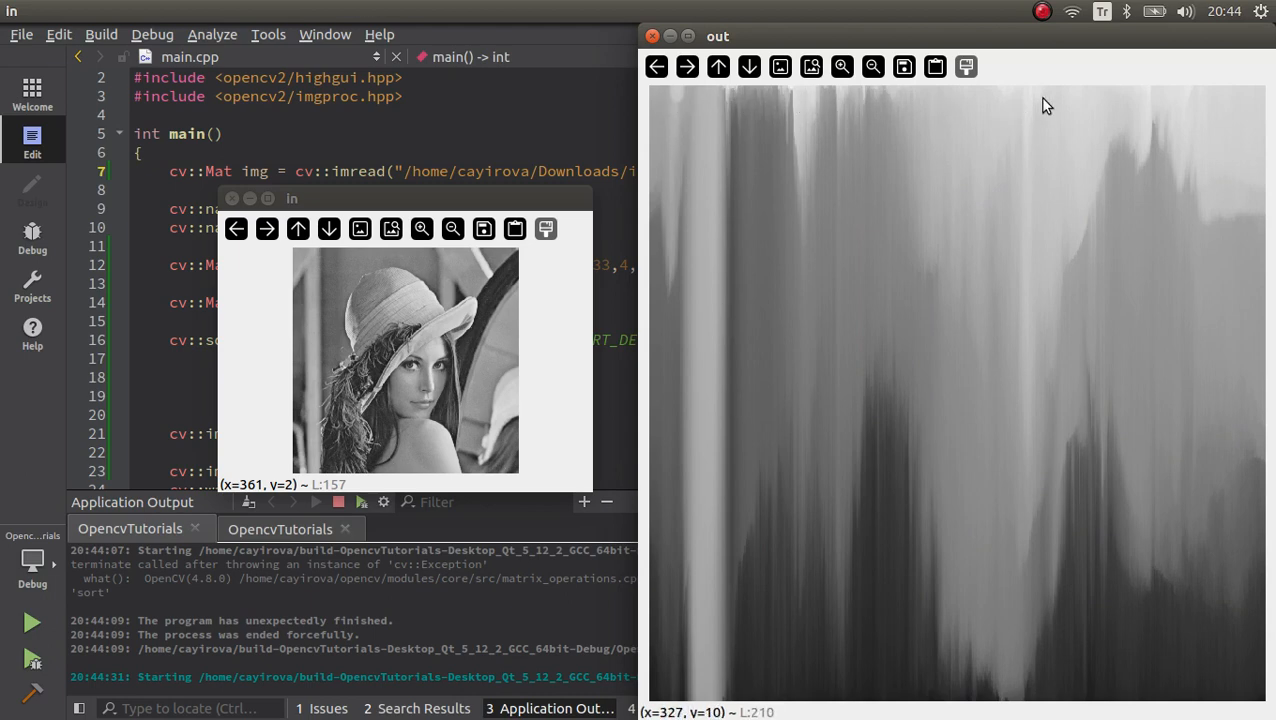
pyautogui.moveTo(955, 560)
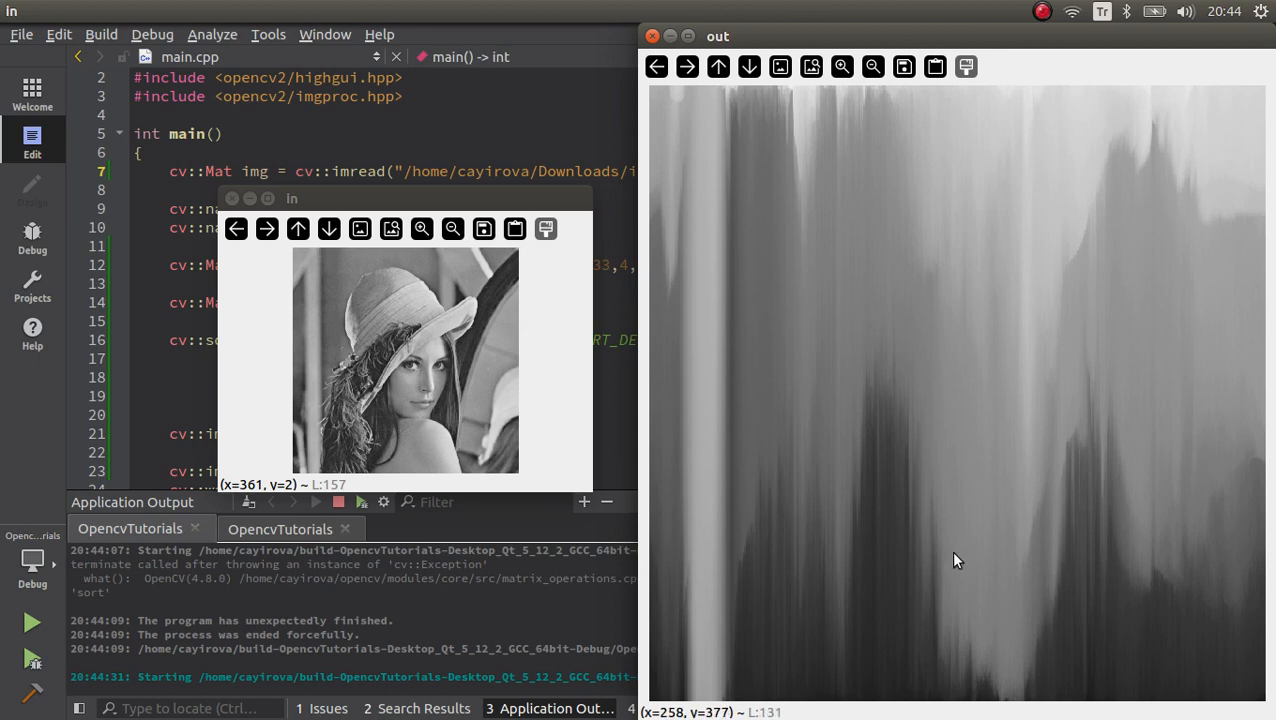
pyautogui.moveTo(930, 529)
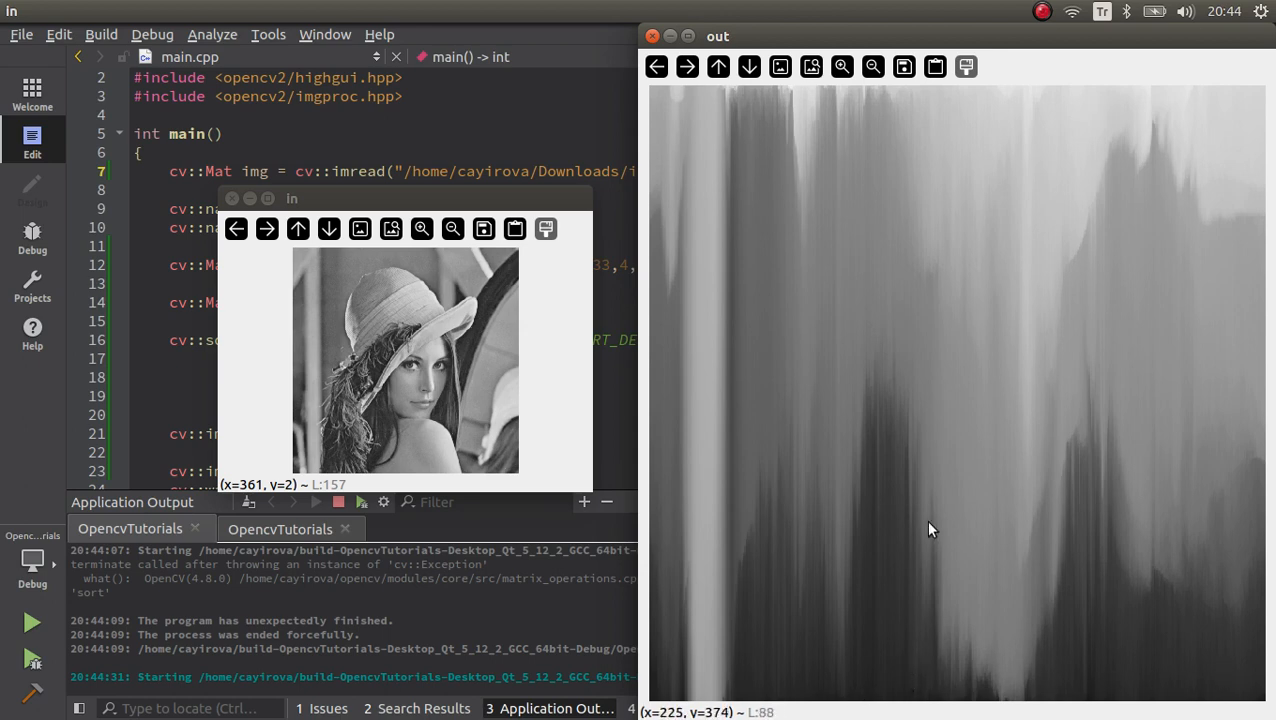
pyautogui.moveTo(827, 345)
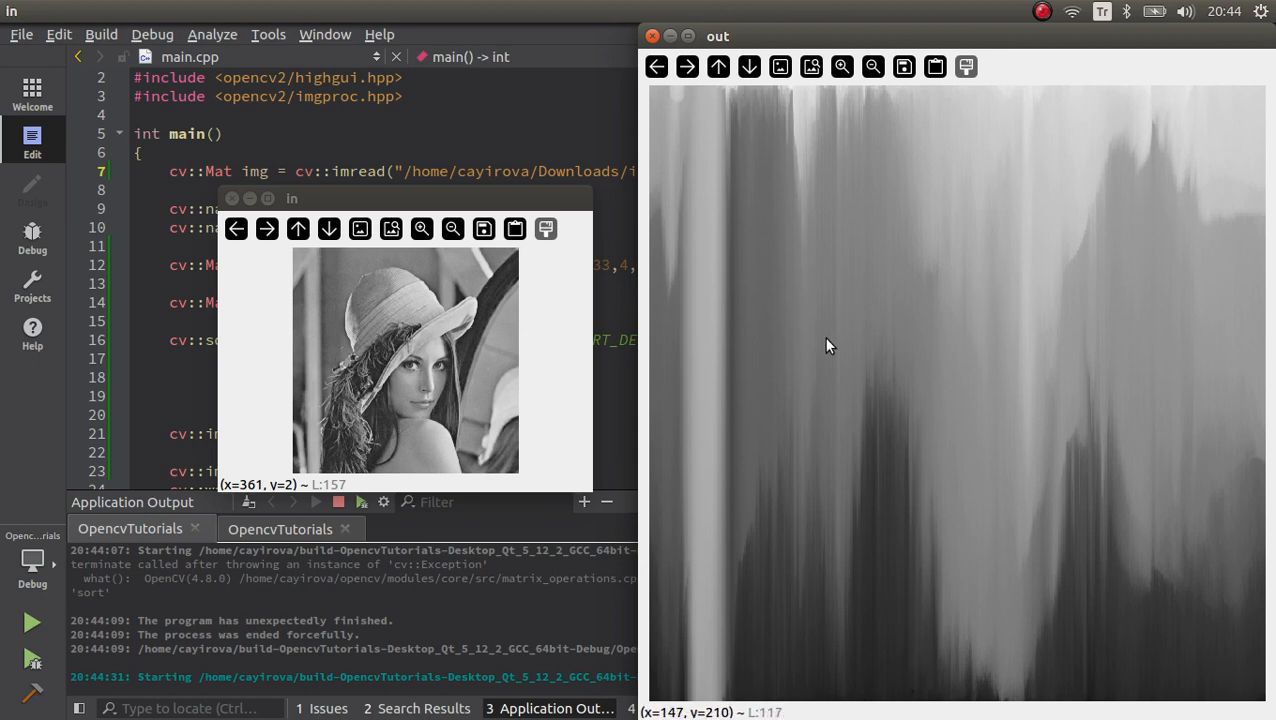
pyautogui.moveTo(1042, 290)
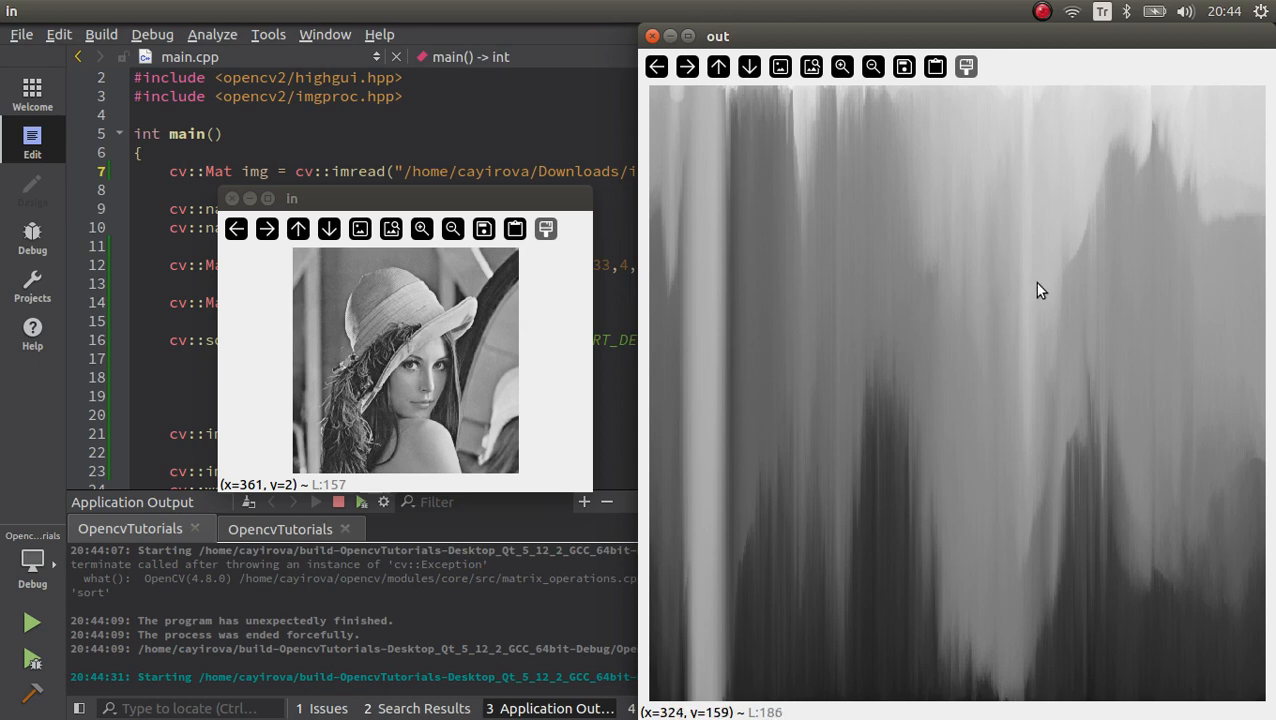